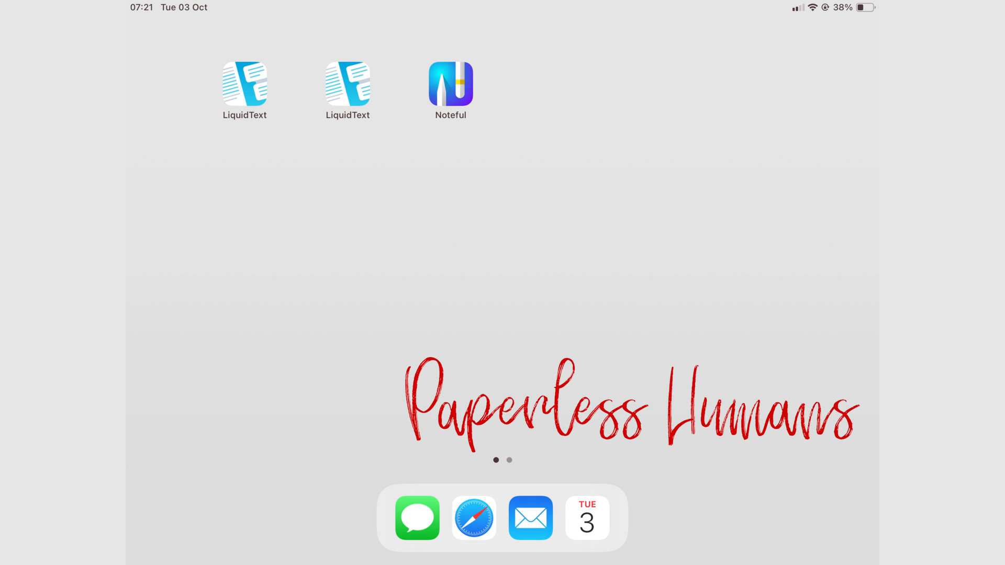
Step: Launch Noteful to reach the Study Notes page about programming
click(450, 84)
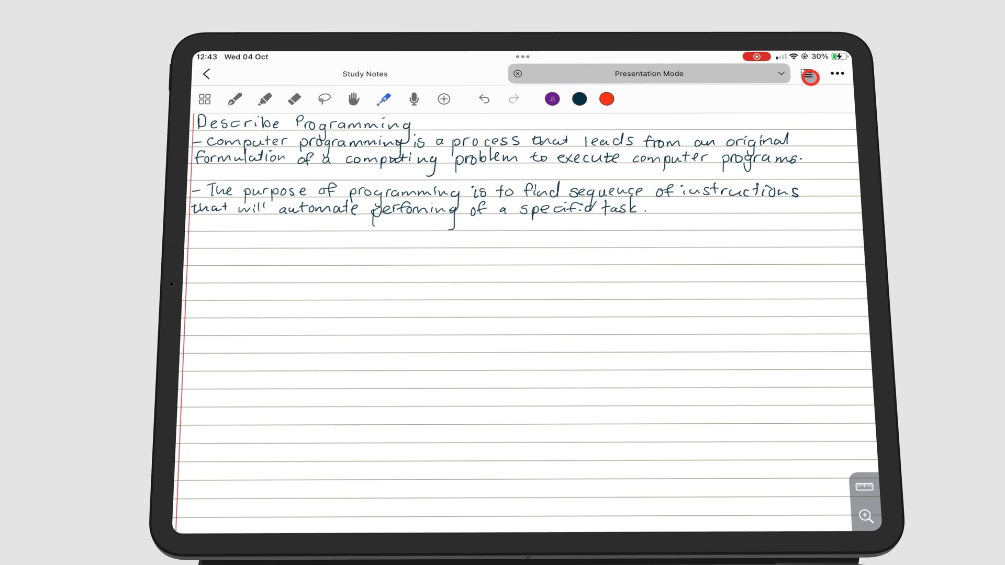
Step: Add a second layer to the page from the Layers list
click(809, 75)
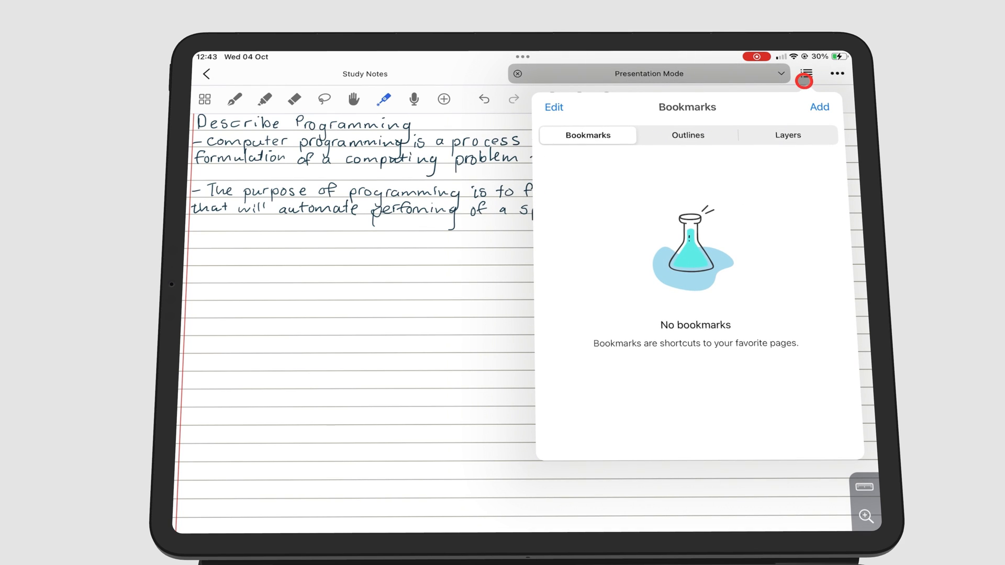
click(787, 135)
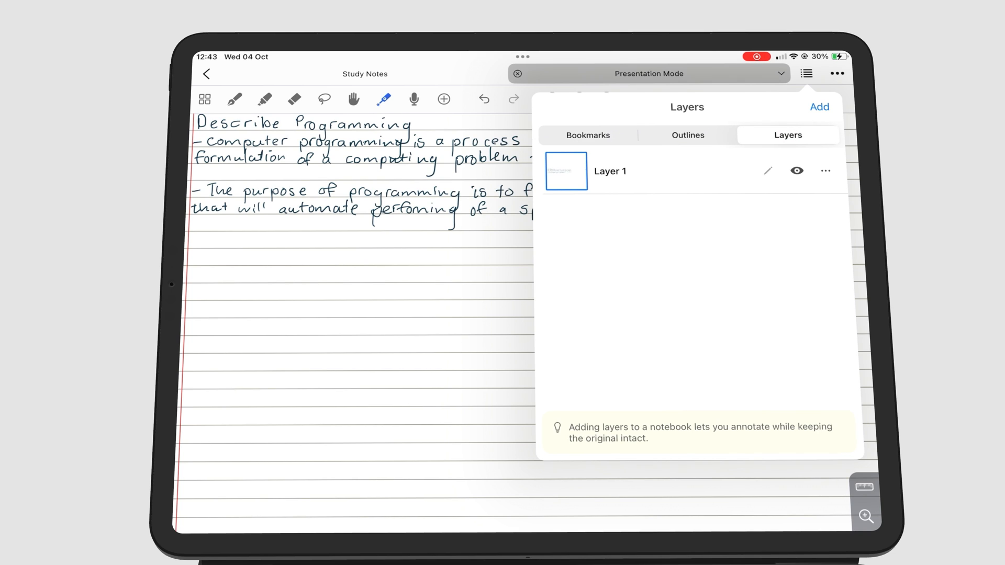
click(745, 216)
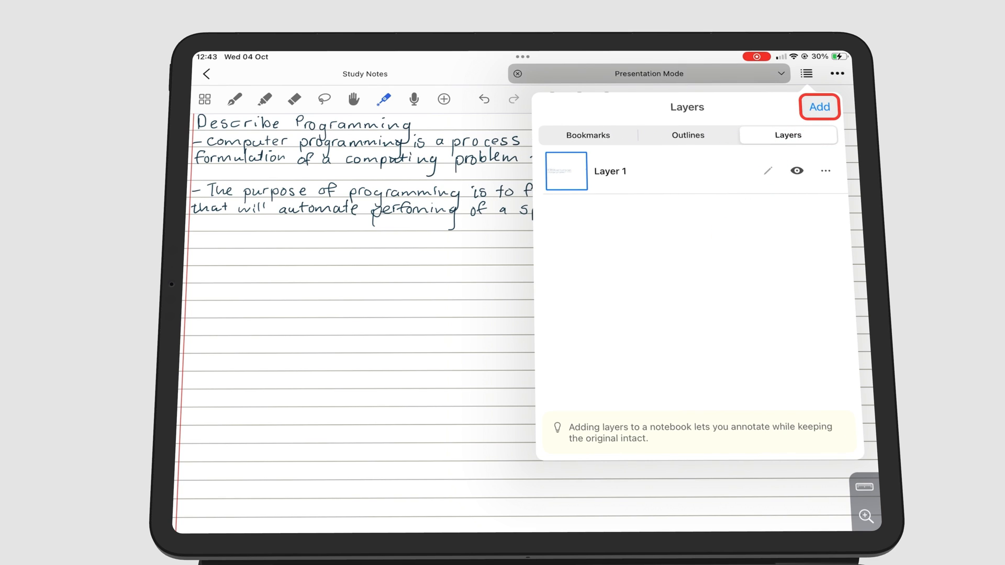
click(818, 107)
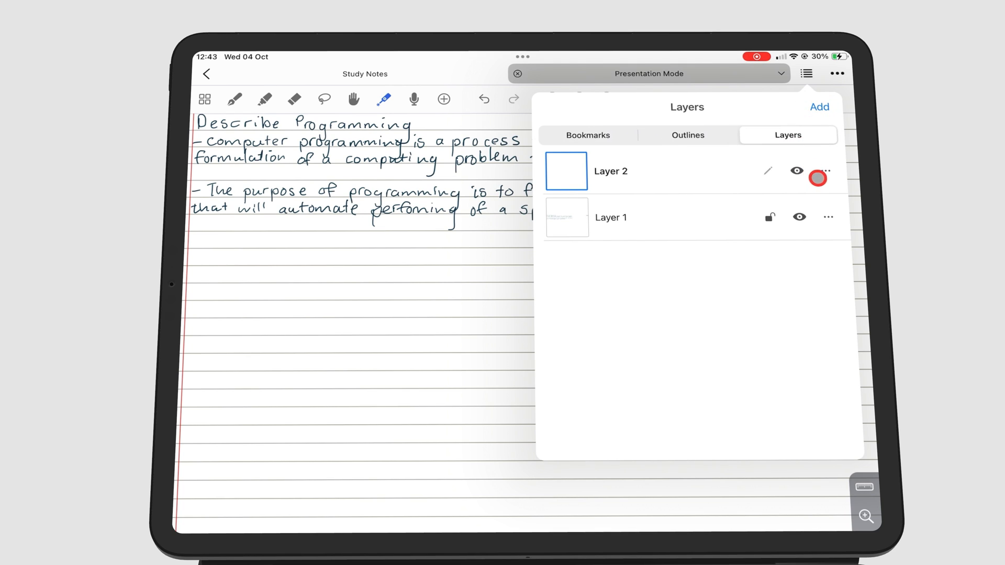
Step: Rename the new Layer 2 to 'Practising Layer'
click(827, 171)
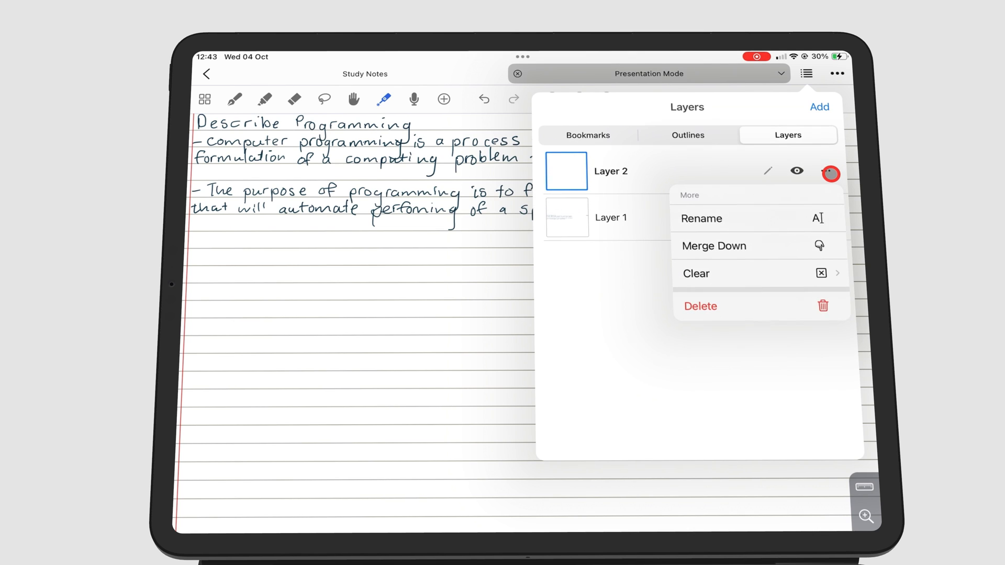
click(701, 217)
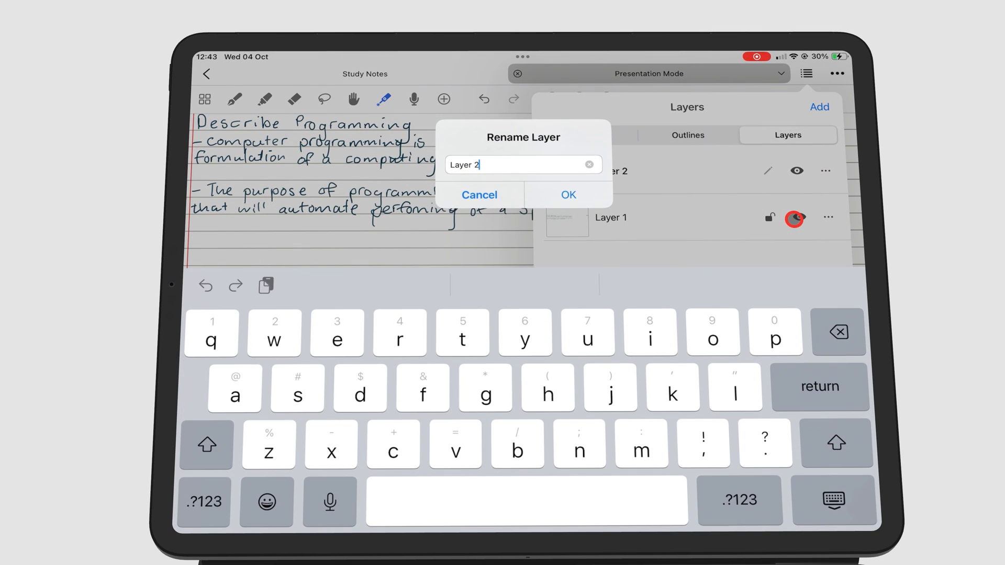
click(206, 445)
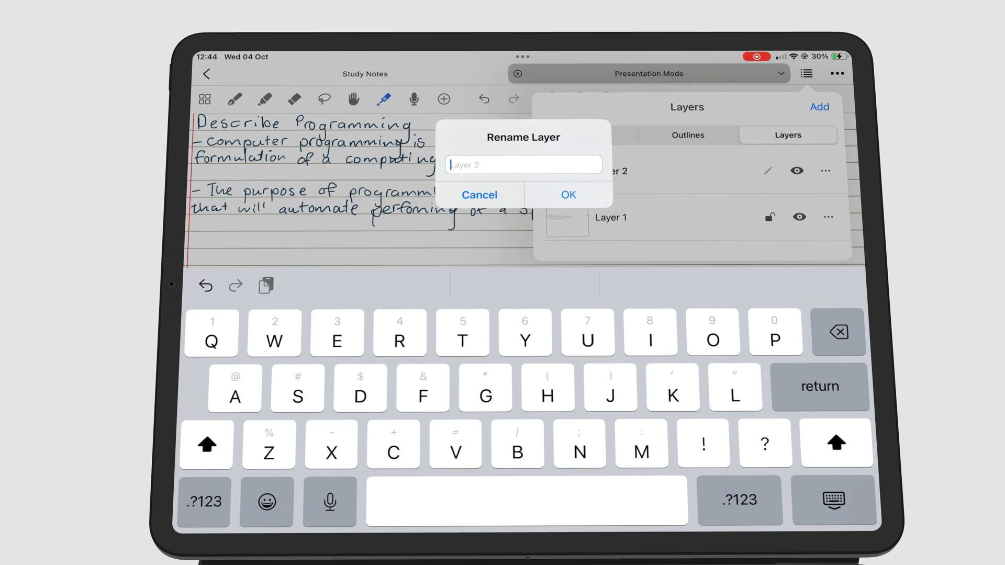
text(Practising Layer)
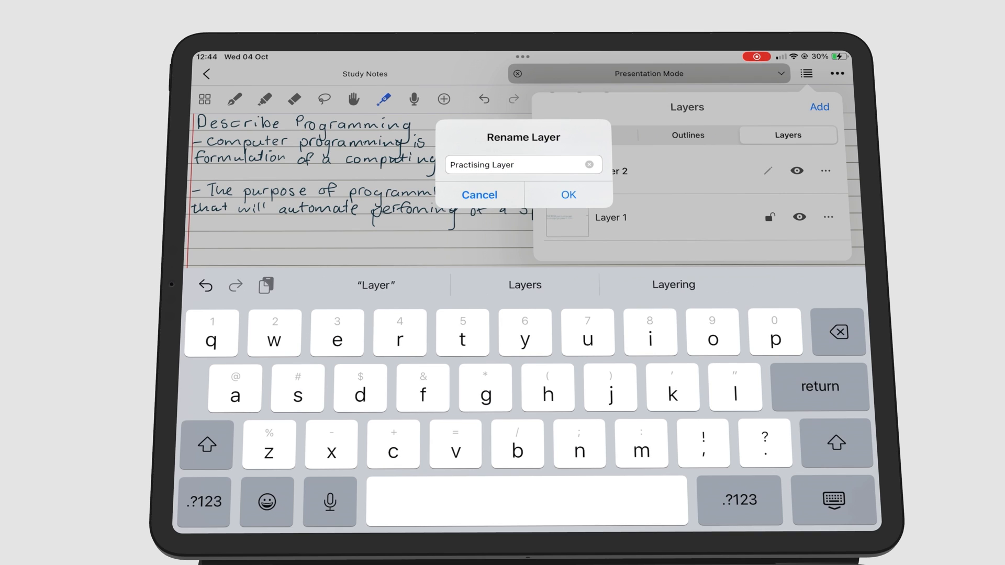
click(567, 194)
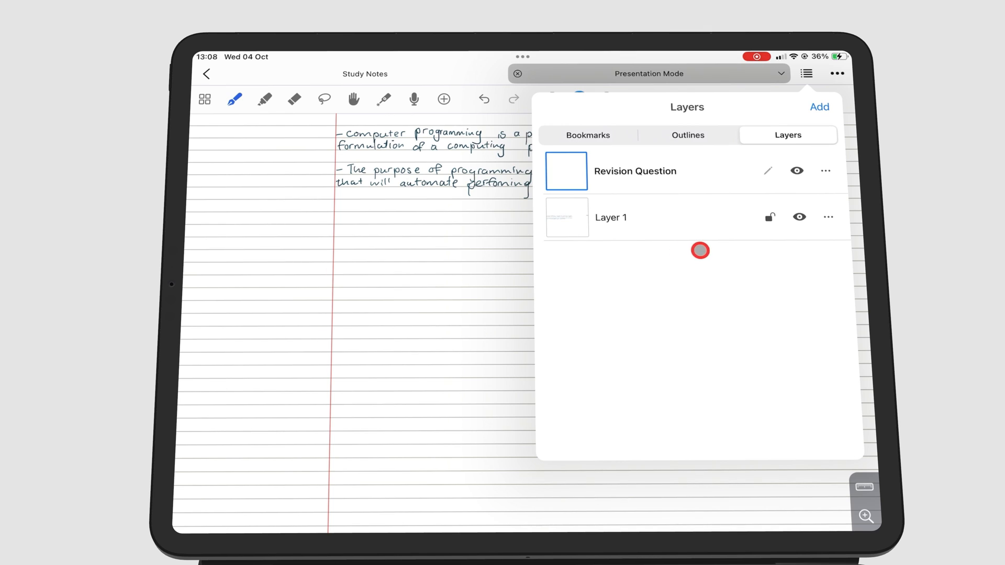
mouse_move(465, 243)
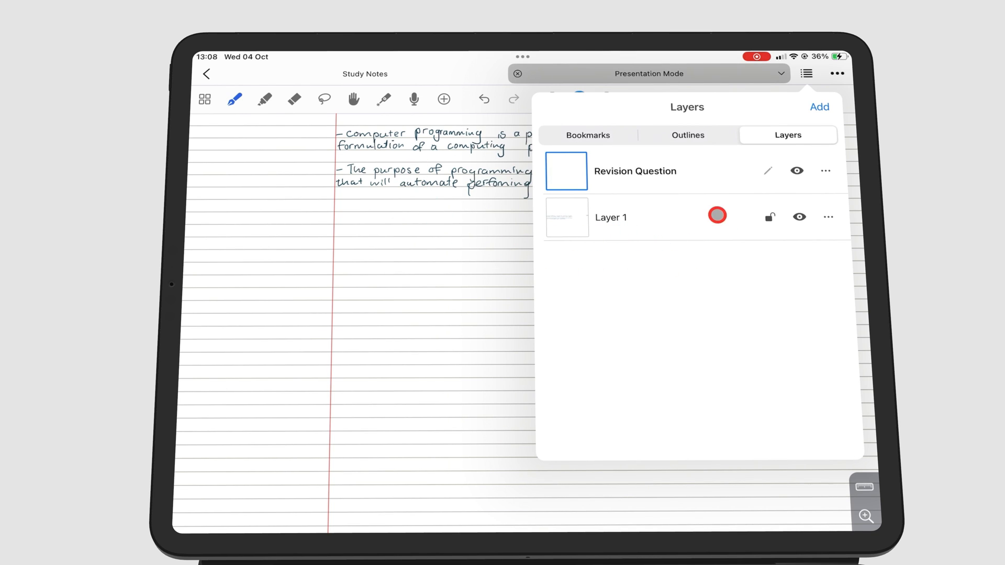
Step: Toggle Layer 1's visibility off and back on
click(799, 217)
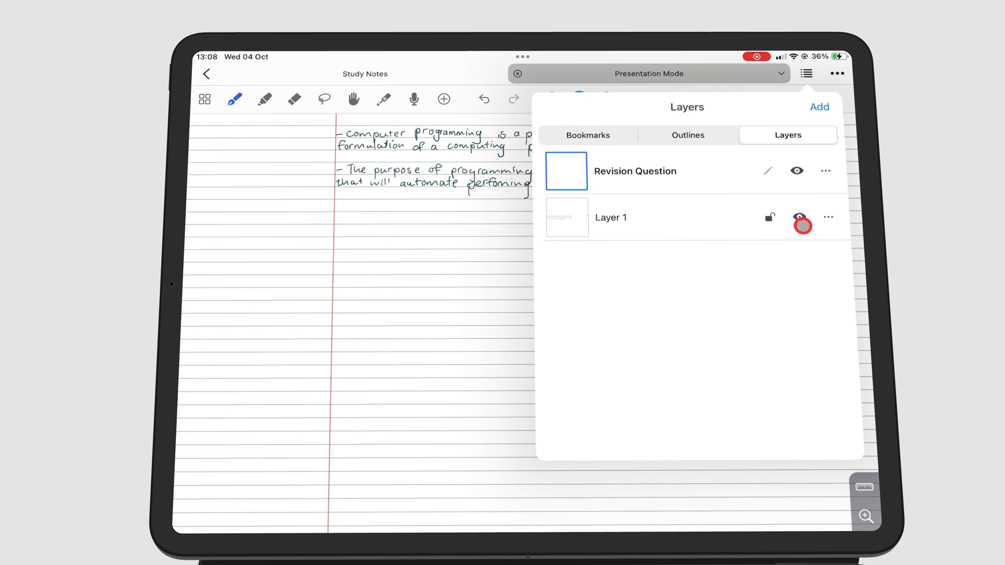
click(797, 223)
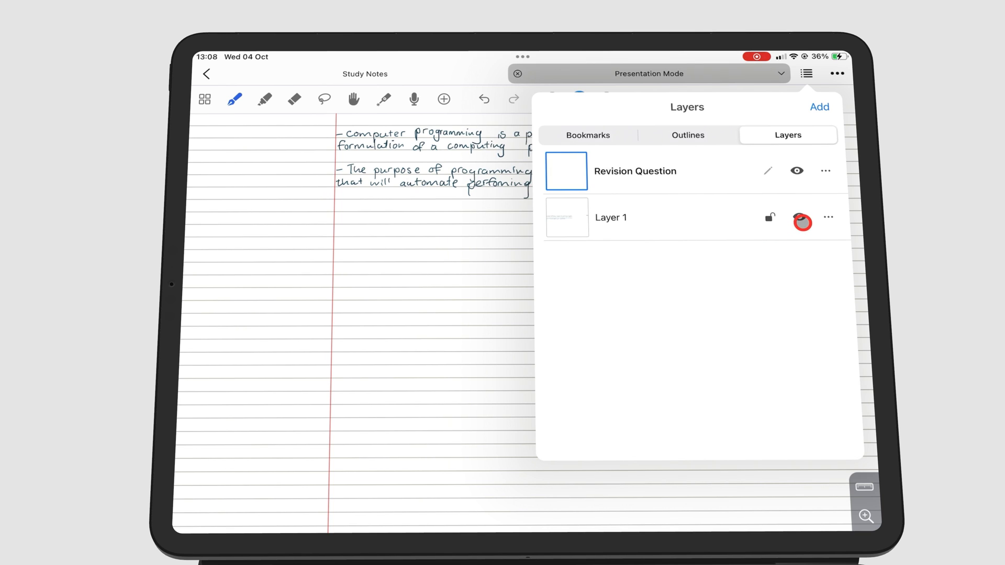
click(801, 222)
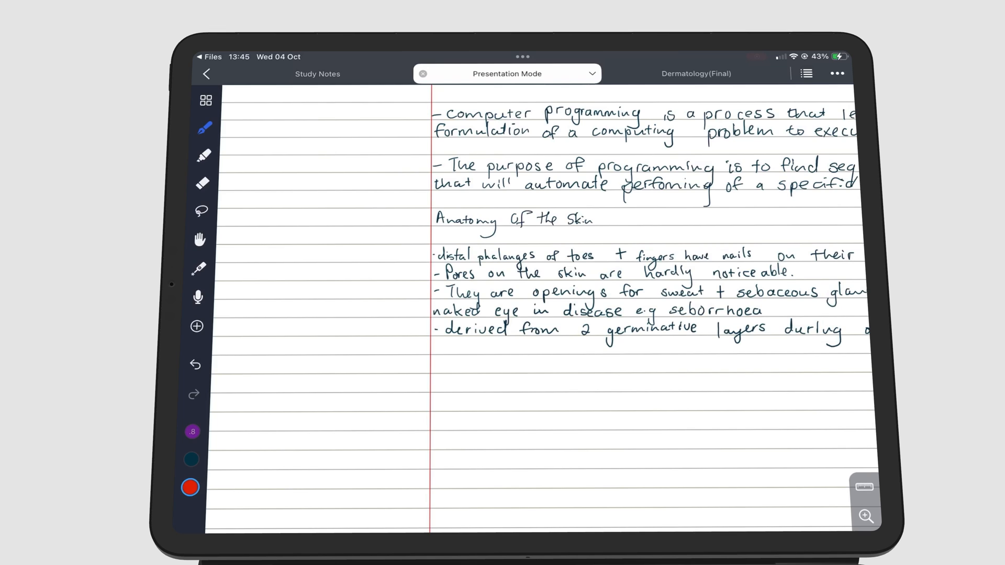
Step: Add a new layer above Layer 1 from the Layers list
click(806, 73)
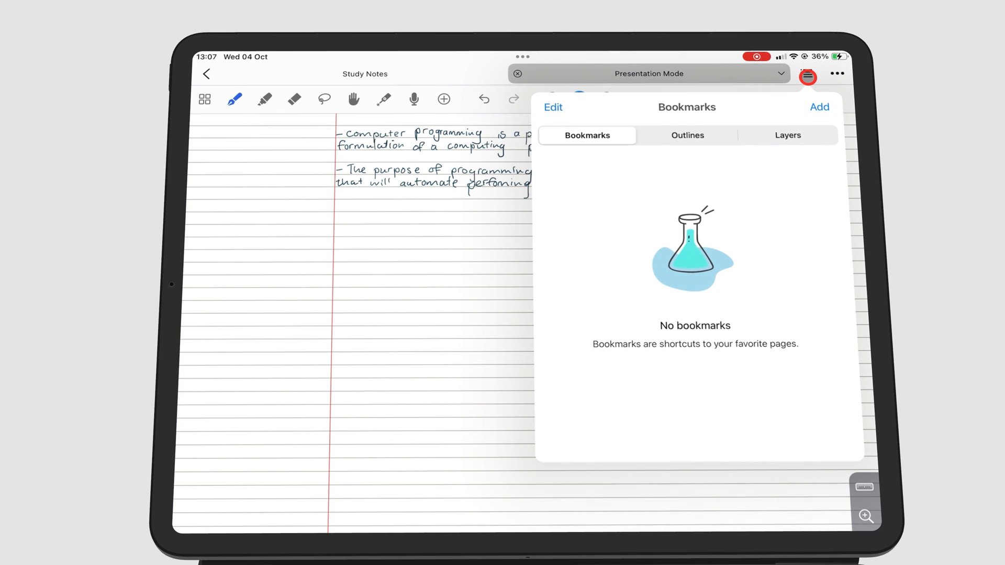
click(787, 135)
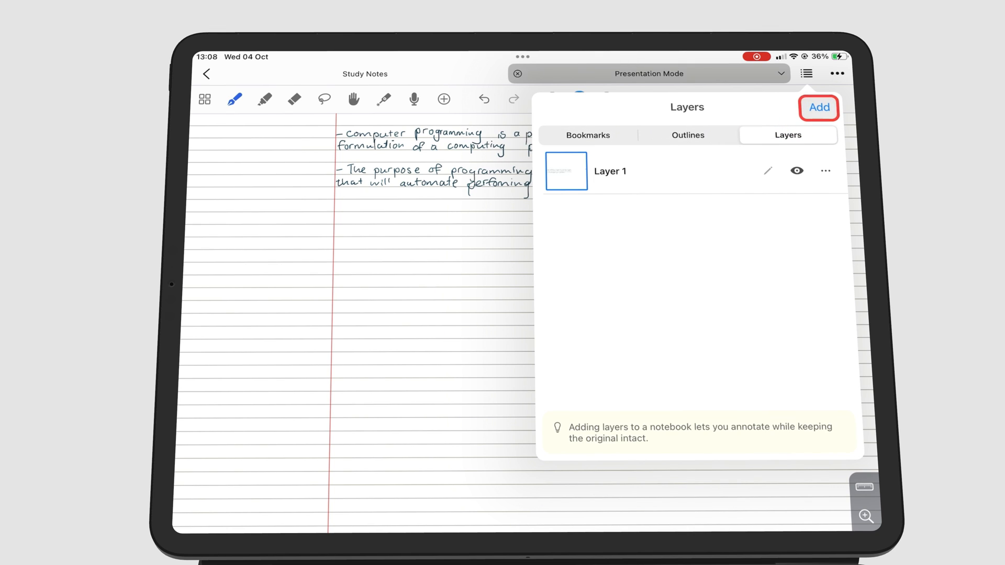
click(818, 107)
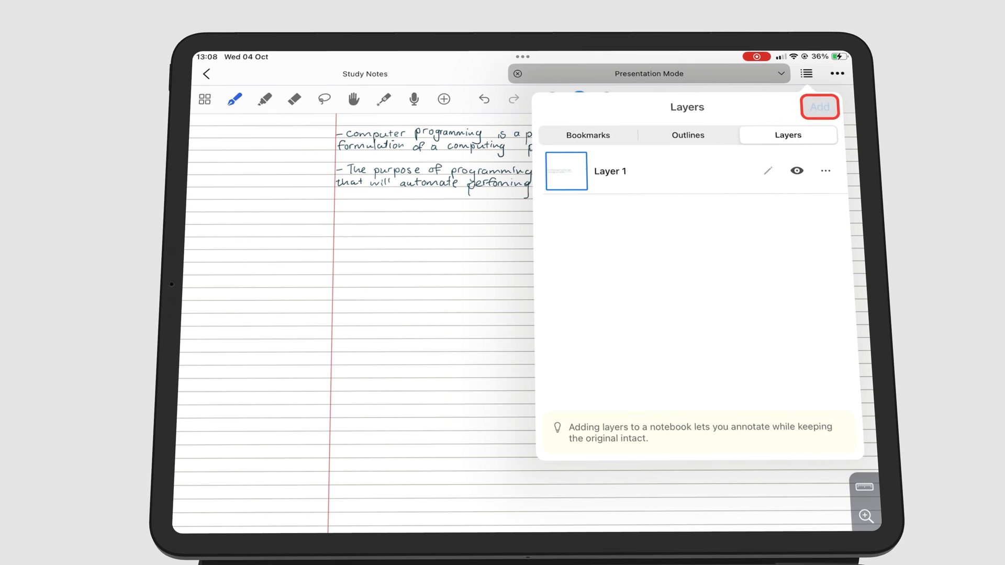
click(819, 106)
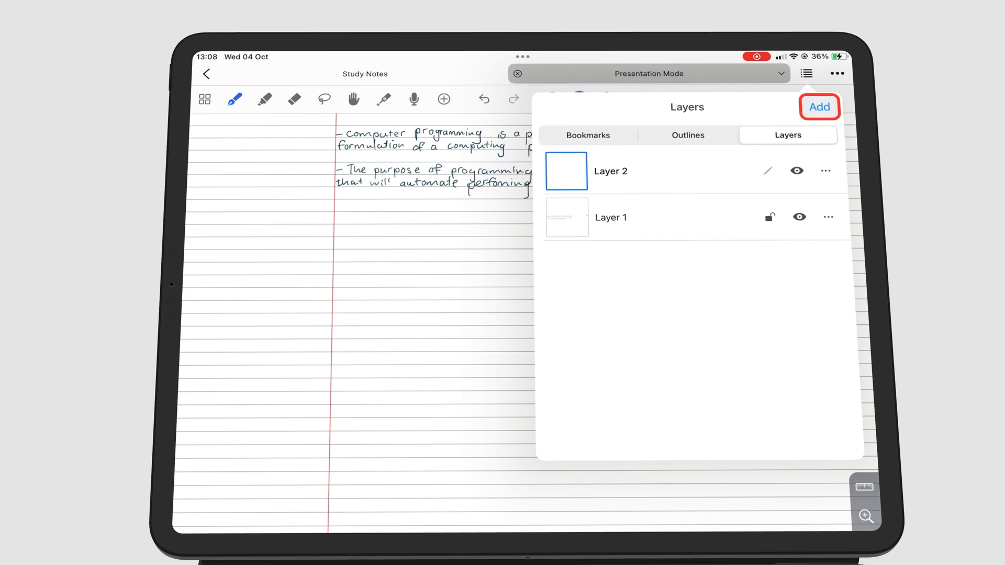
Step: Rename the new layer to 'Revision Question'
click(827, 170)
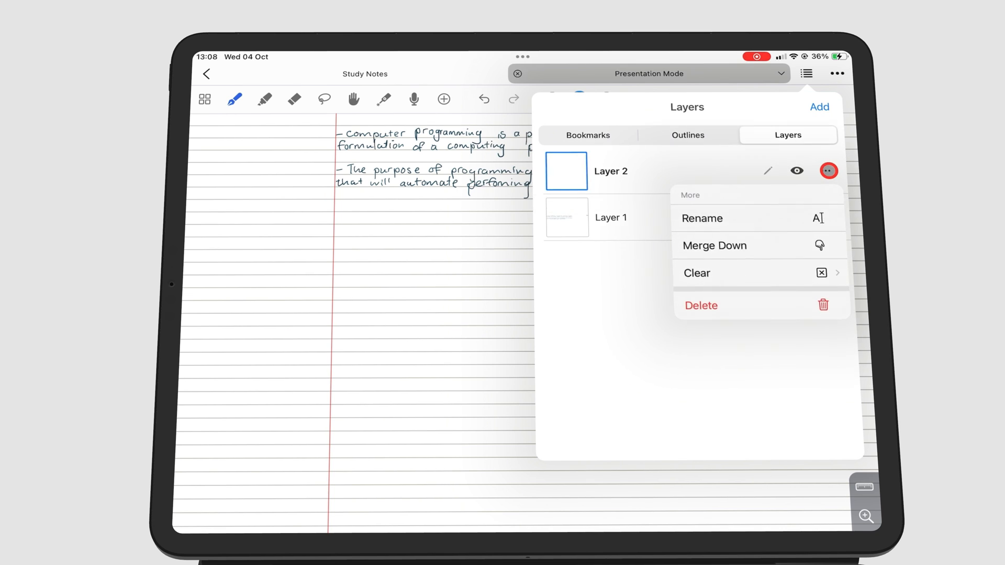
click(702, 218)
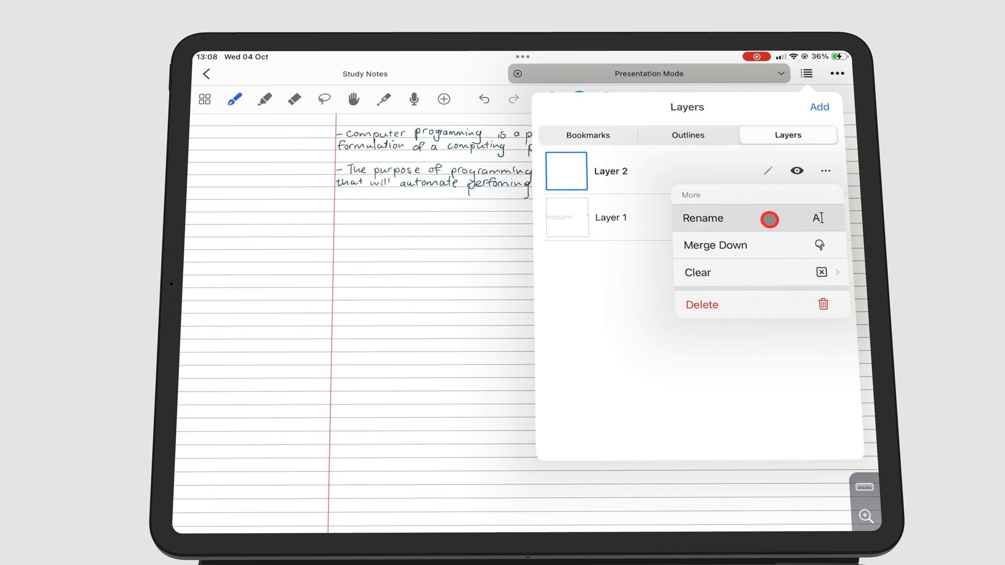
click(702, 217)
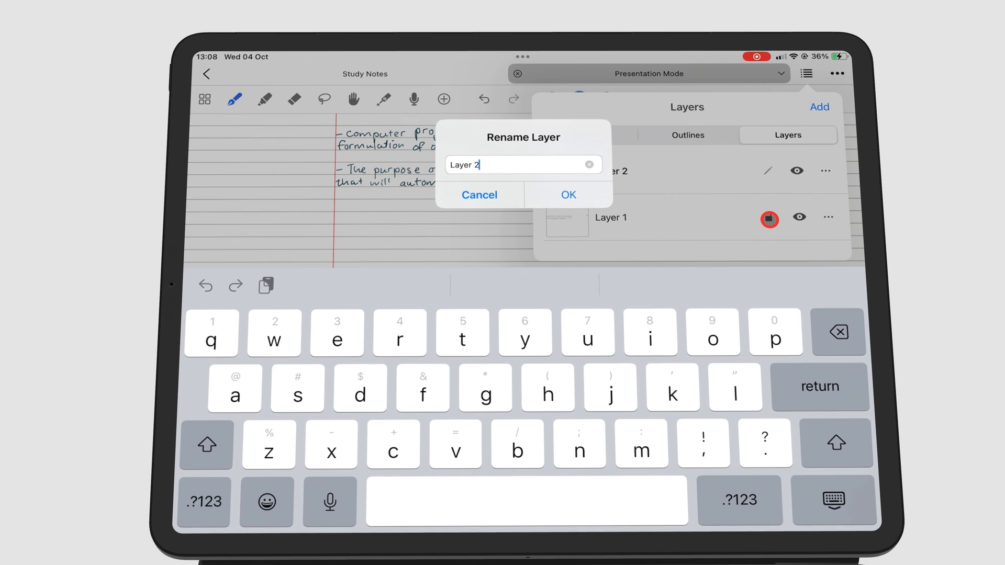
text(Re)
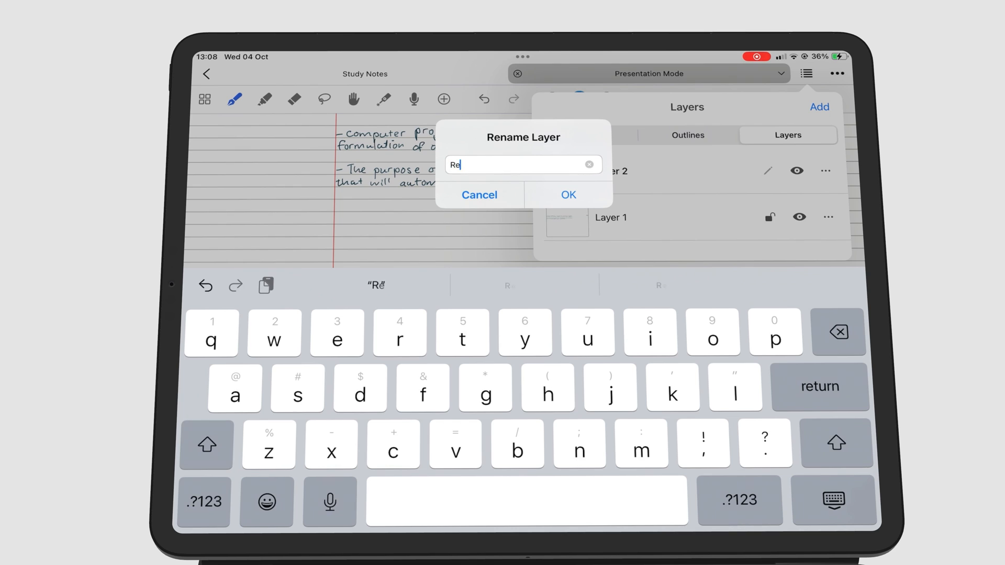
text(Revision Question)
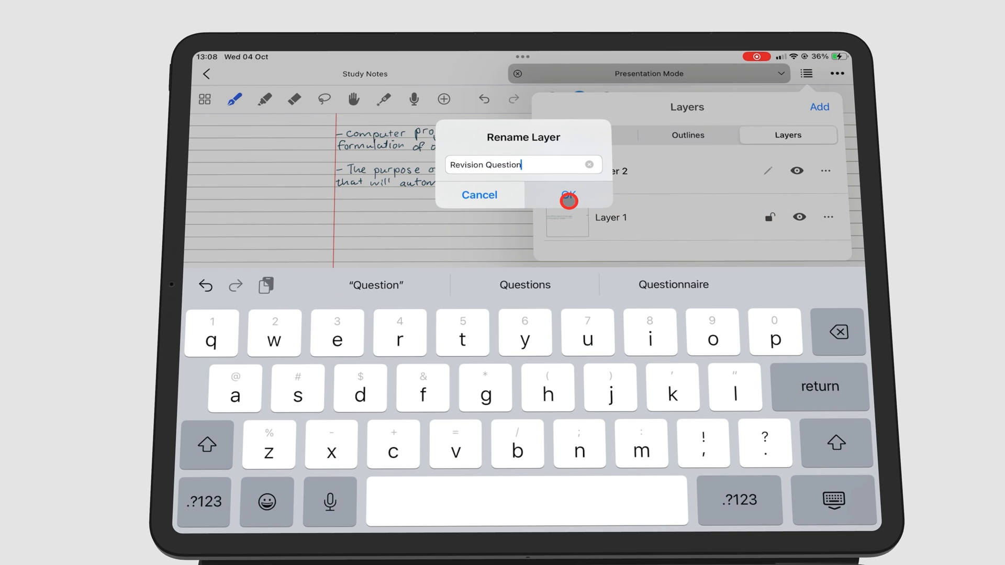
click(566, 200)
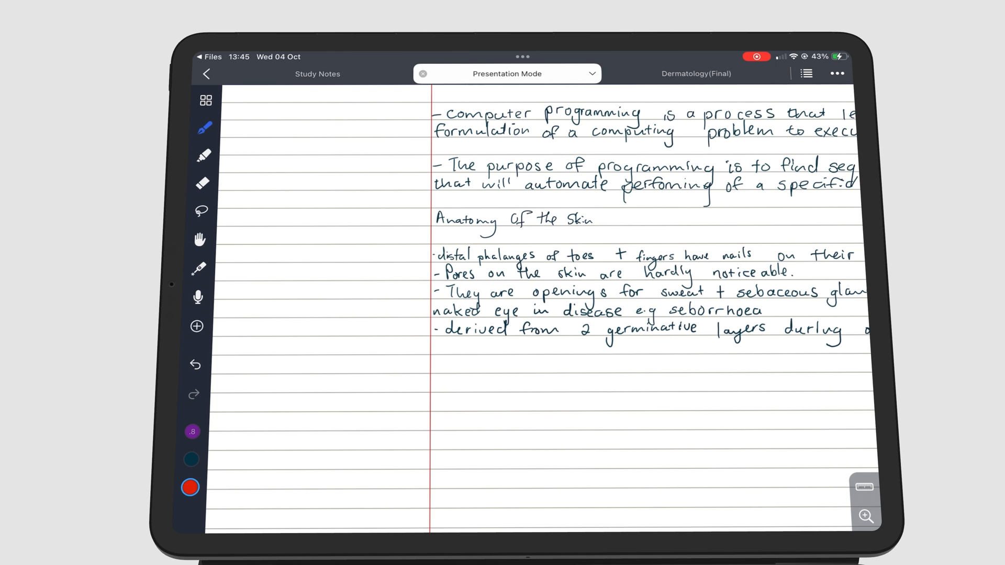
Step: Select the Revision Question layer and write red revision questions in the left margin
click(806, 73)
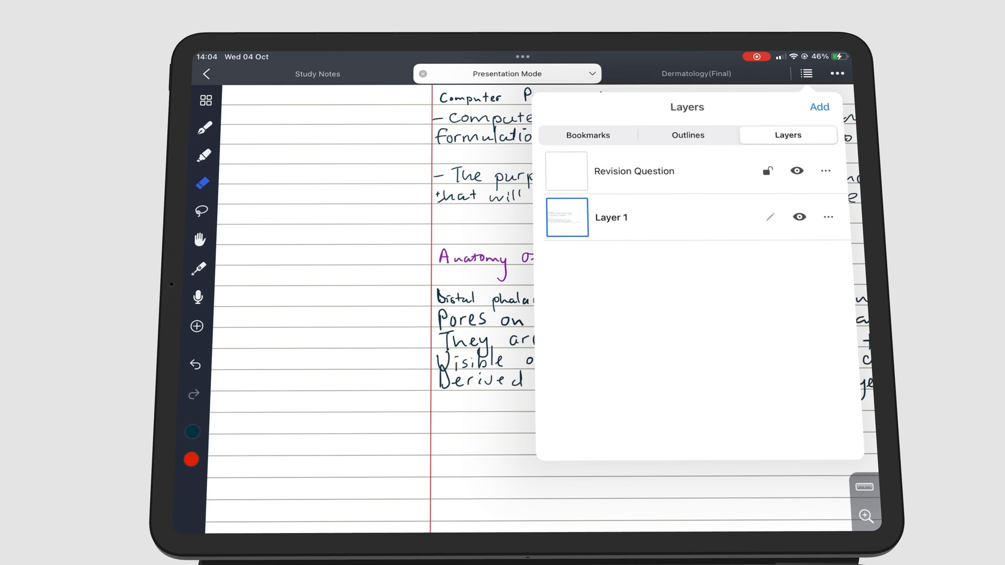
click(617, 171)
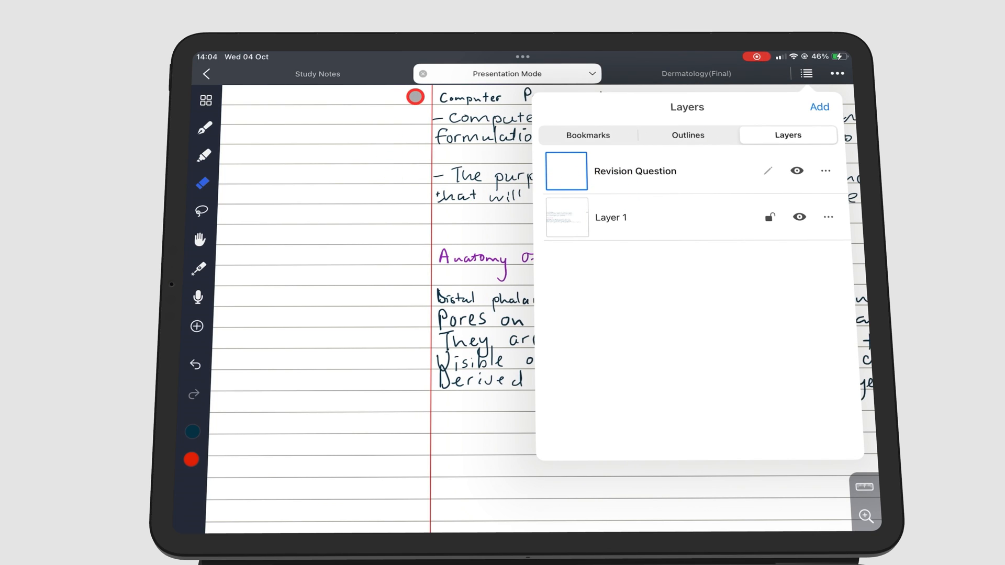
click(806, 73)
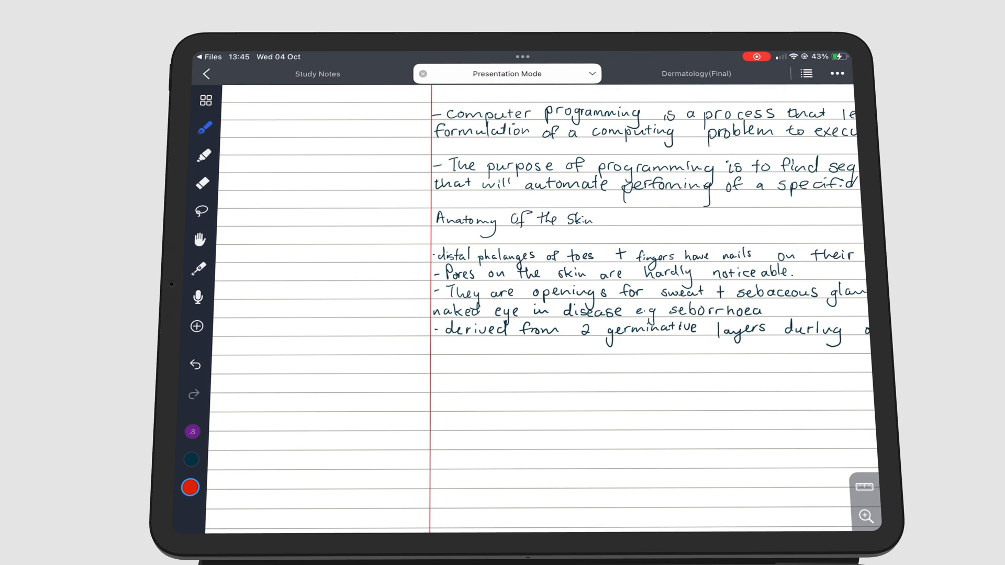
drag(226, 118, 232, 106)
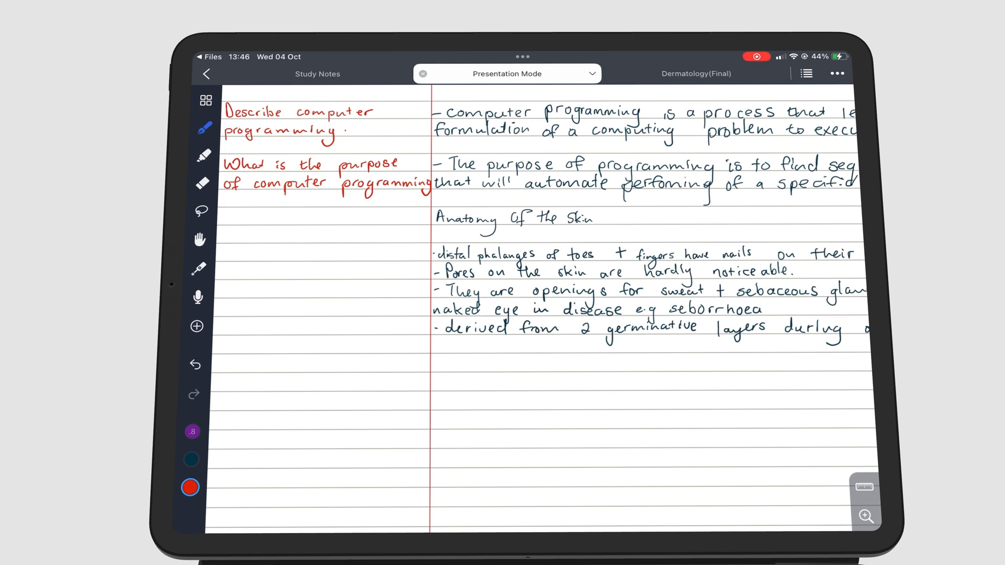
Step: Hide Layer 1, then show its answer notes again
click(805, 74)
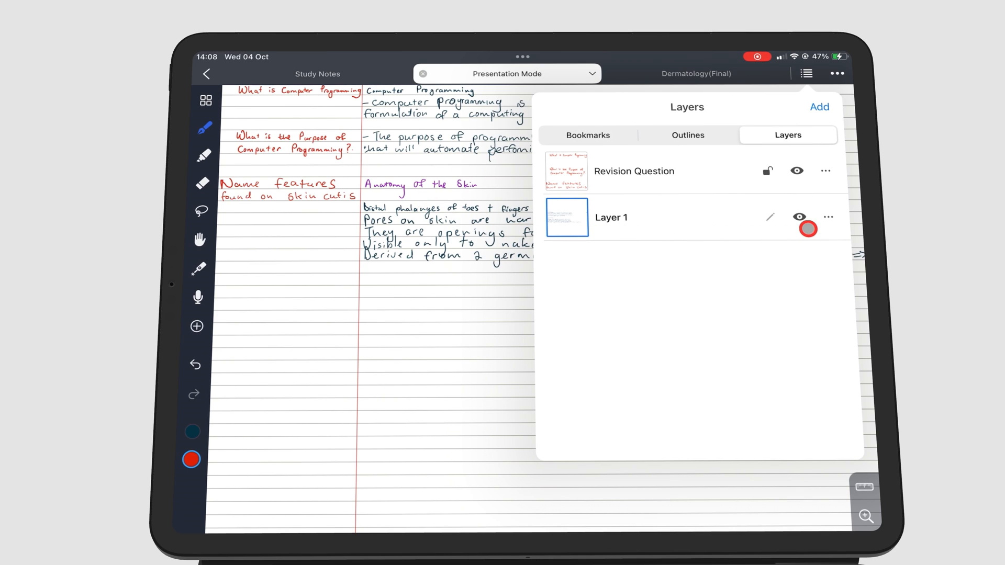
click(796, 217)
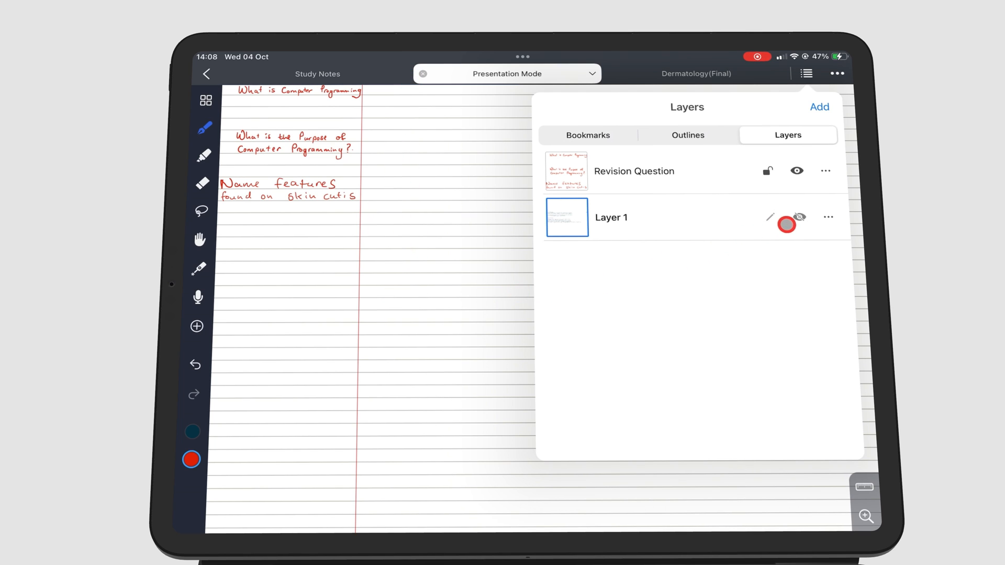
click(799, 218)
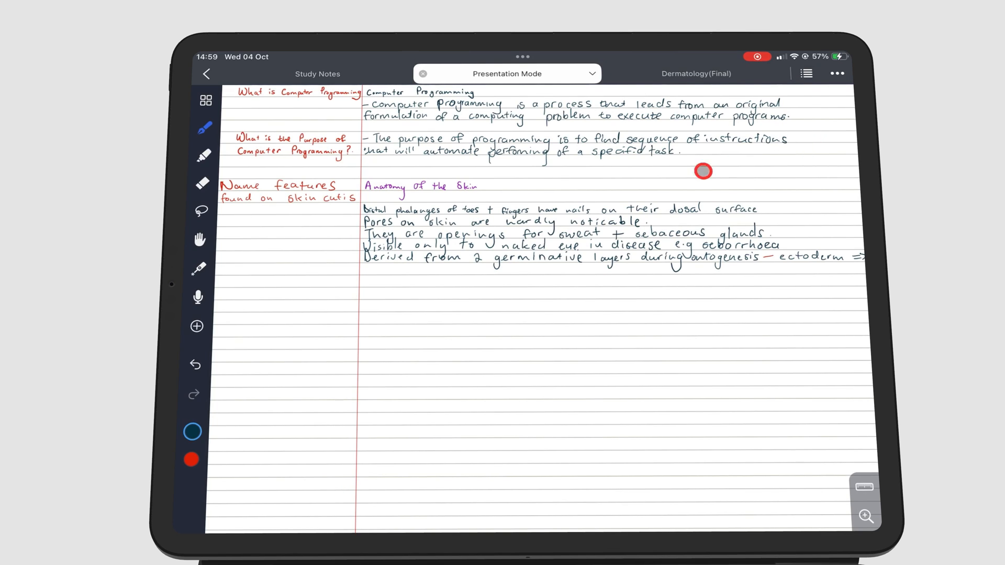
Step: Insert the endocytosis diagram photo as an image below the skin anatomy notes
click(197, 326)
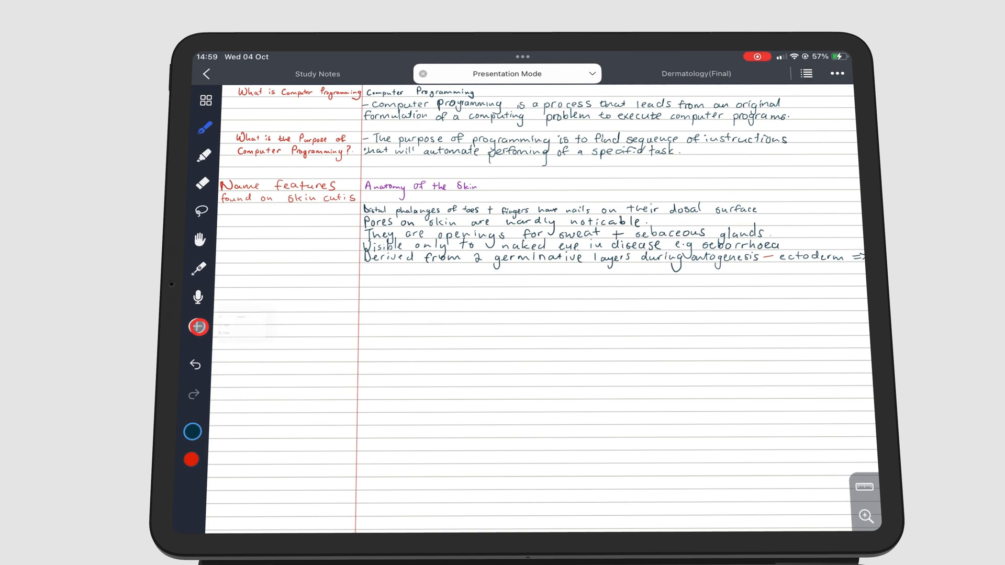
click(197, 328)
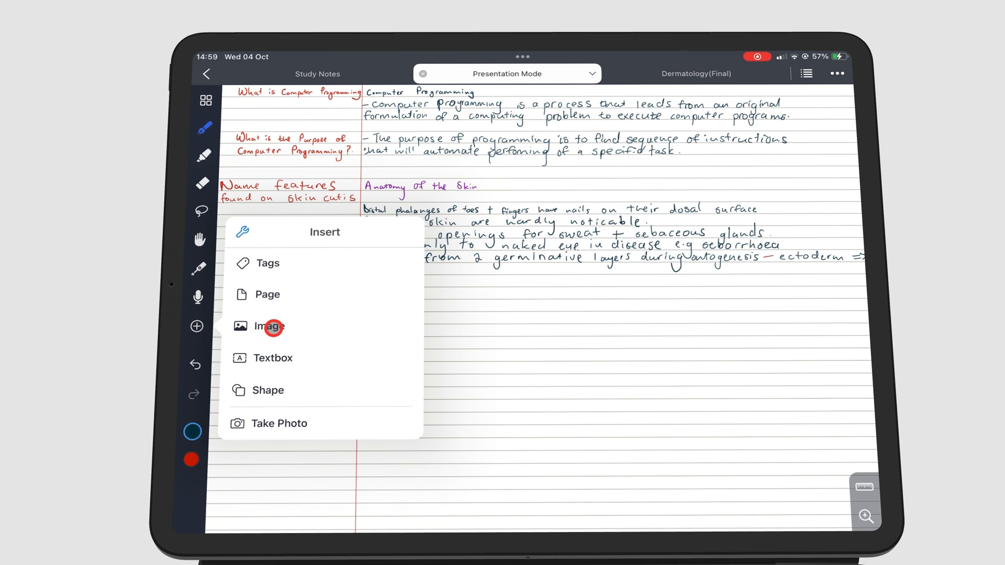
click(269, 326)
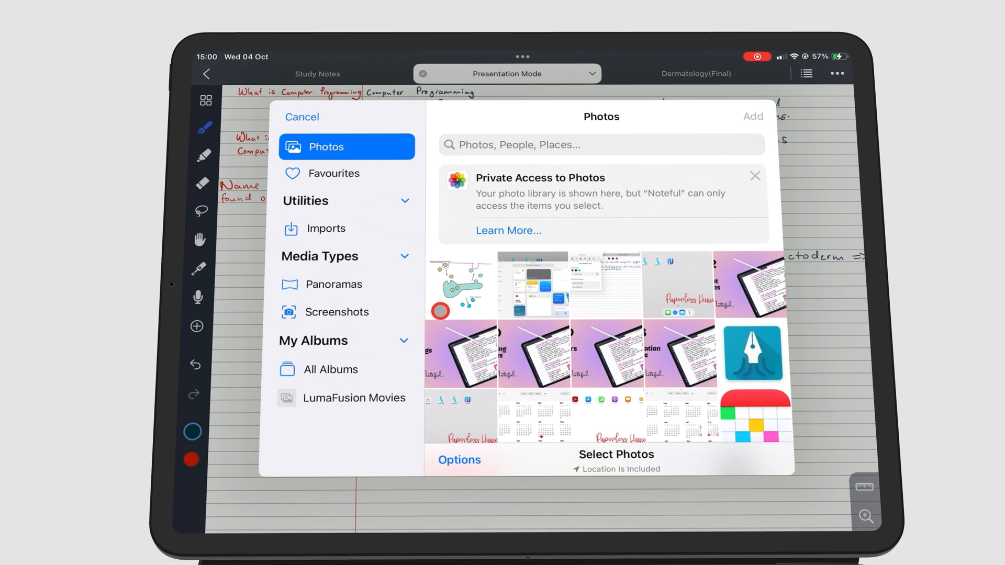
click(459, 285)
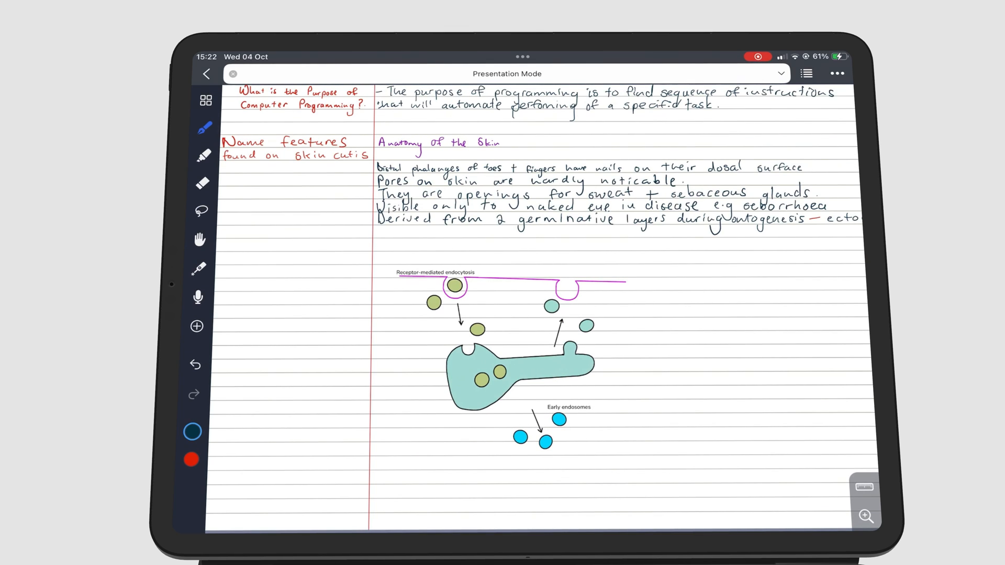
Step: Add a new layer and rename it 'New Tracing Layer'
click(807, 73)
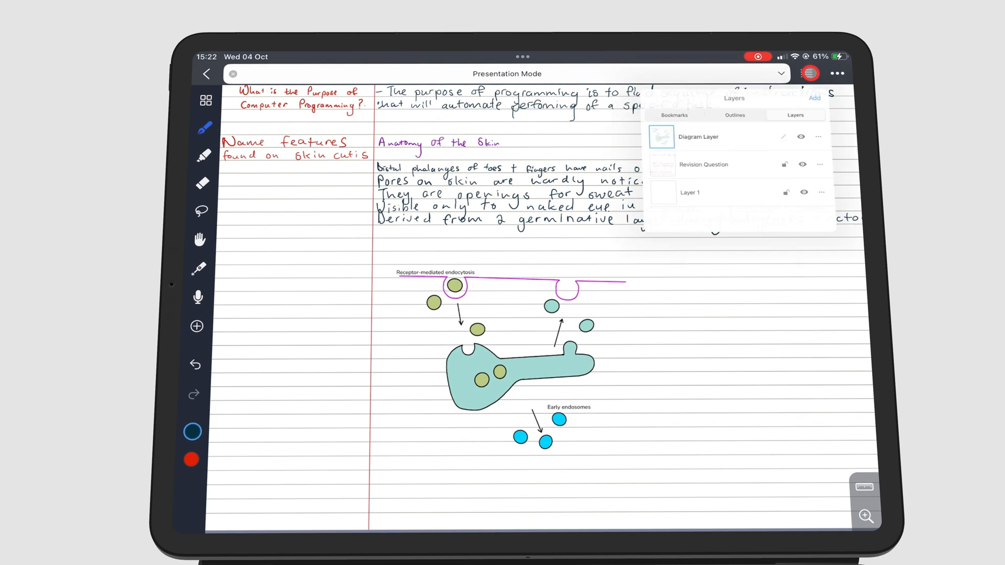
click(814, 97)
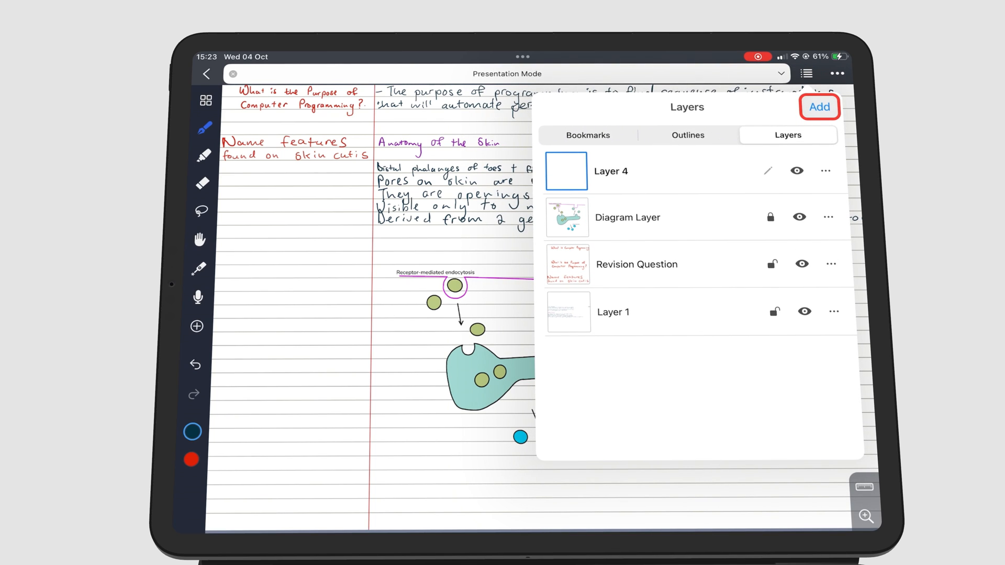
click(825, 171)
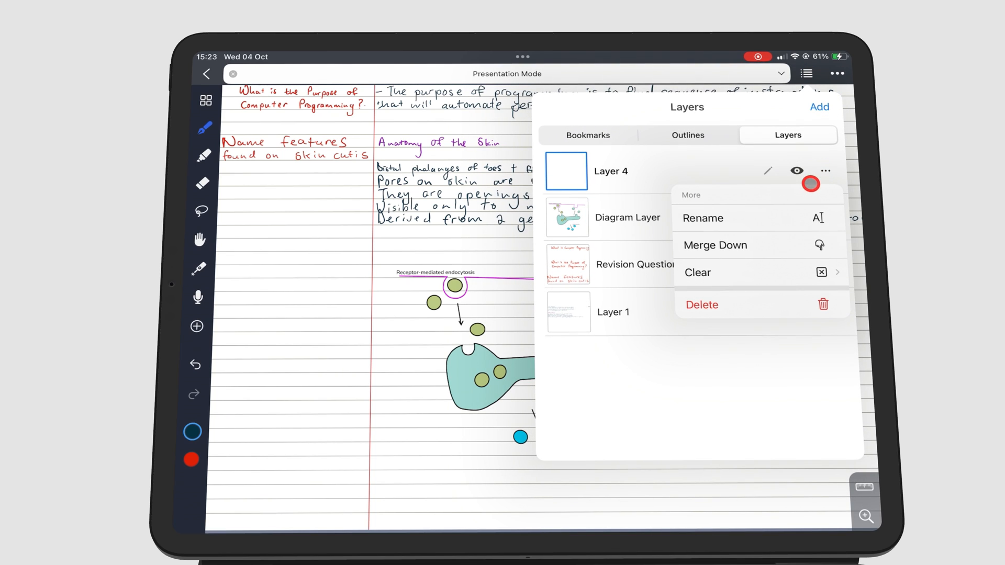
click(703, 218)
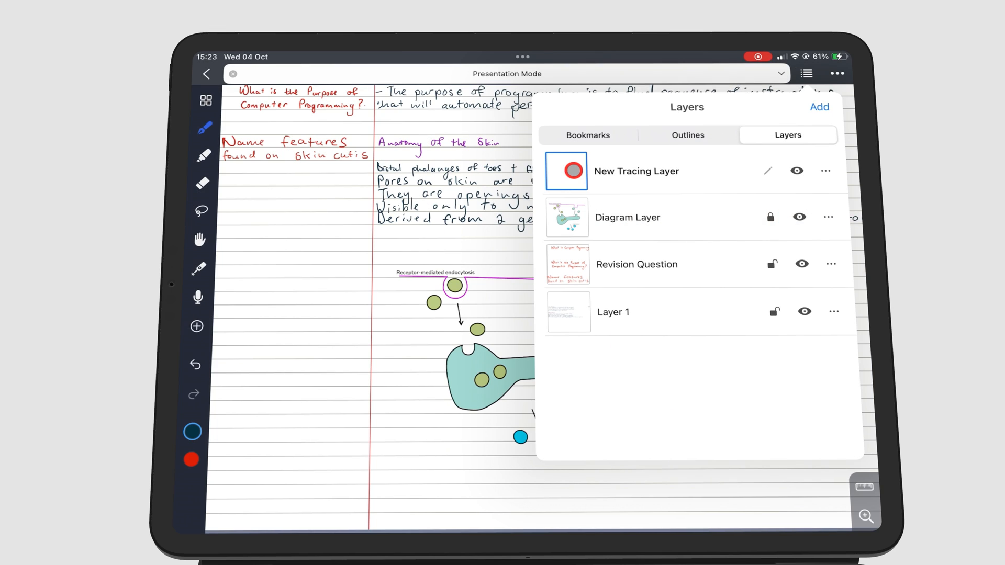
Step: Make New Tracing Layer active and lock the Diagram Layer
click(770, 216)
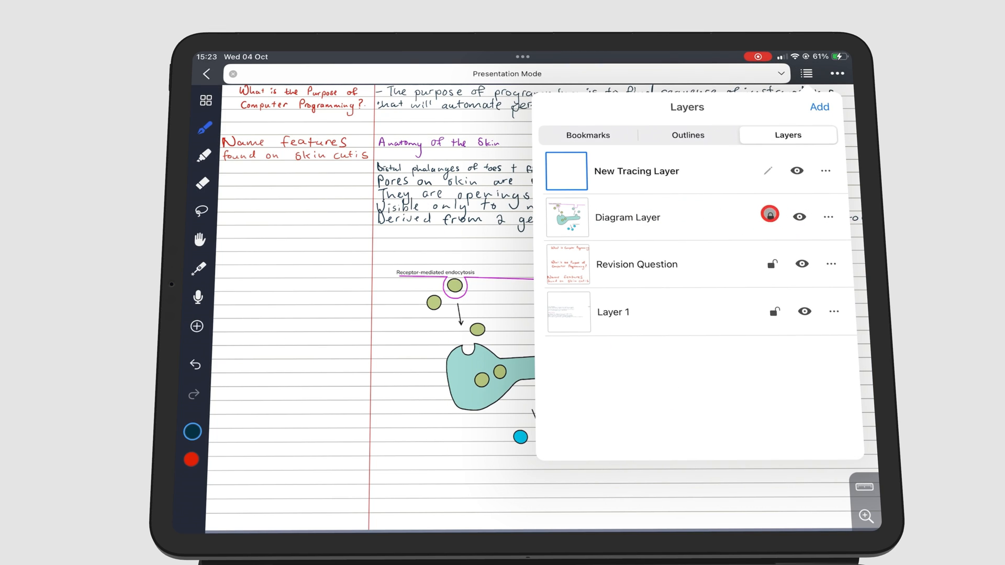
click(768, 214)
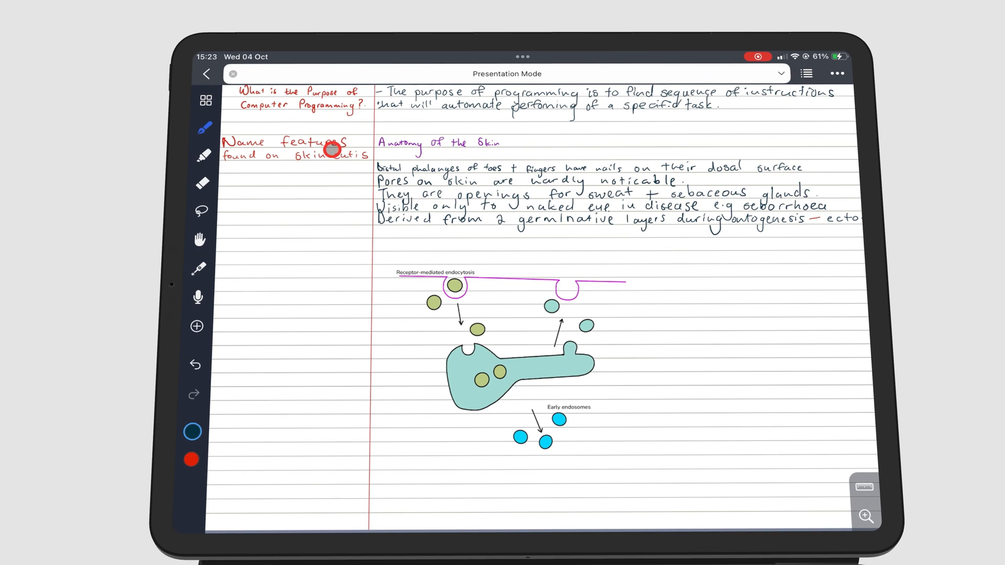
click(208, 125)
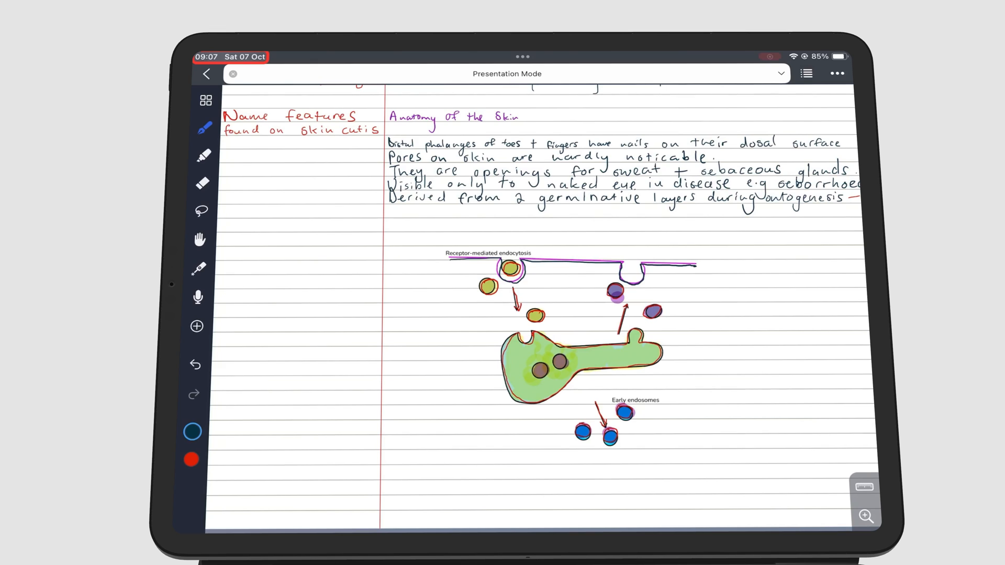
Step: Toggle Layer 4's lock, then delete the Diagram Layer holding the original picture
click(805, 73)
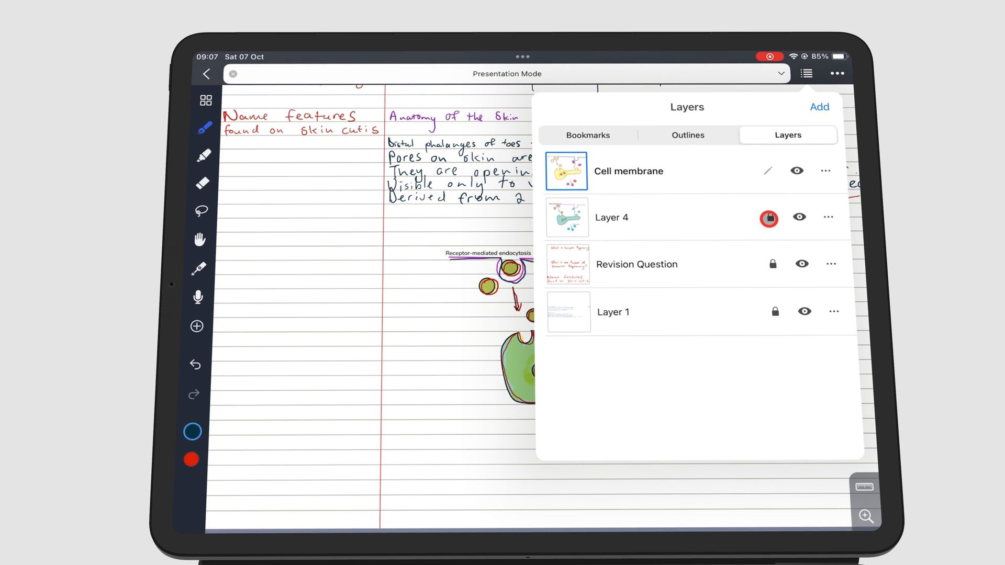
click(768, 217)
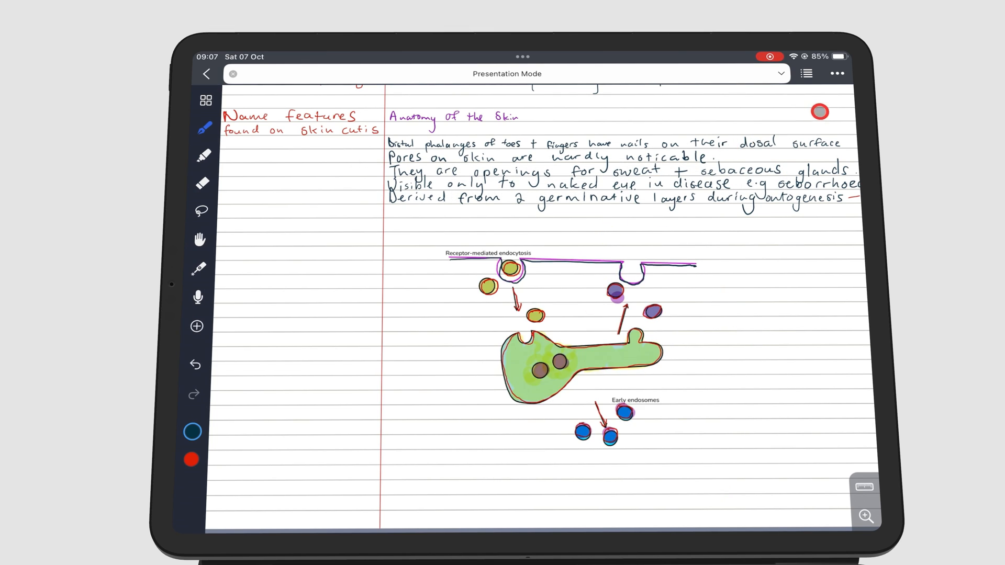
click(805, 73)
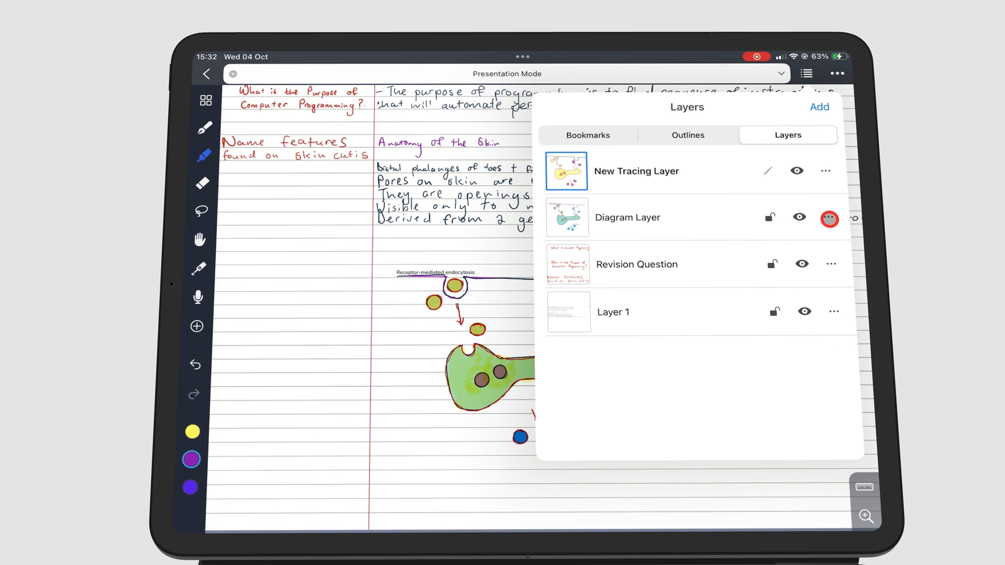
click(827, 219)
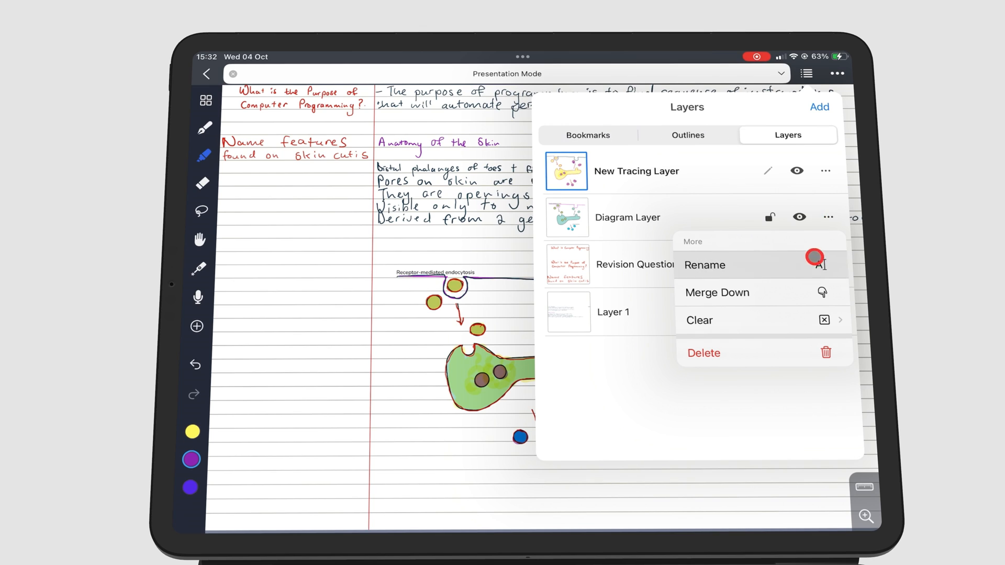
click(702, 352)
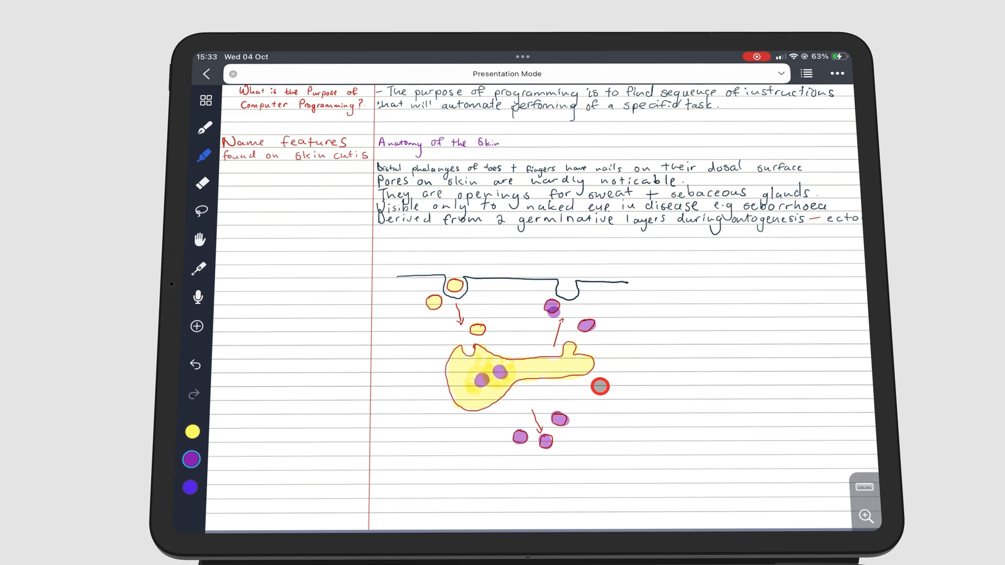
Step: Rename the new empty layer to 'Layer 2'
click(805, 73)
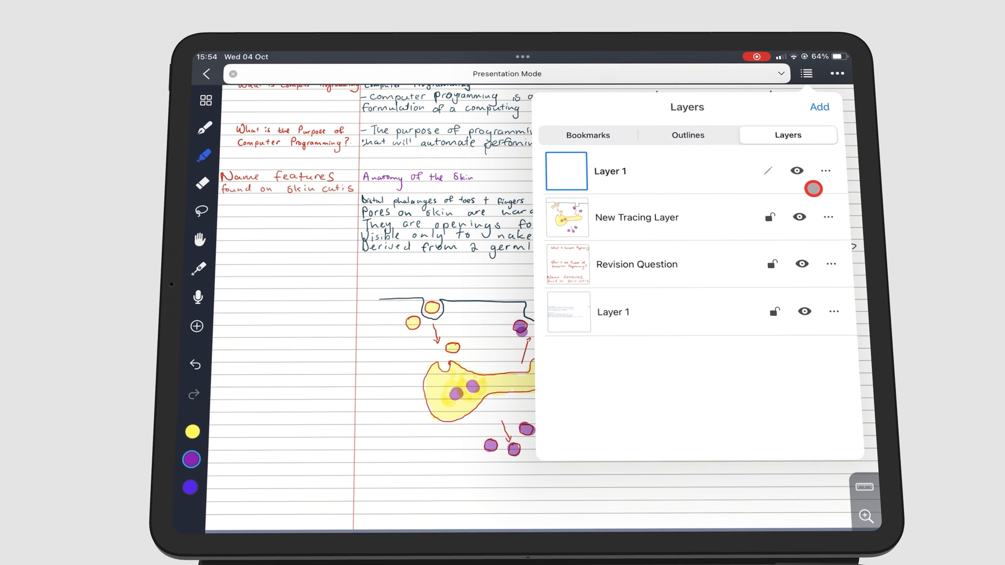
click(819, 106)
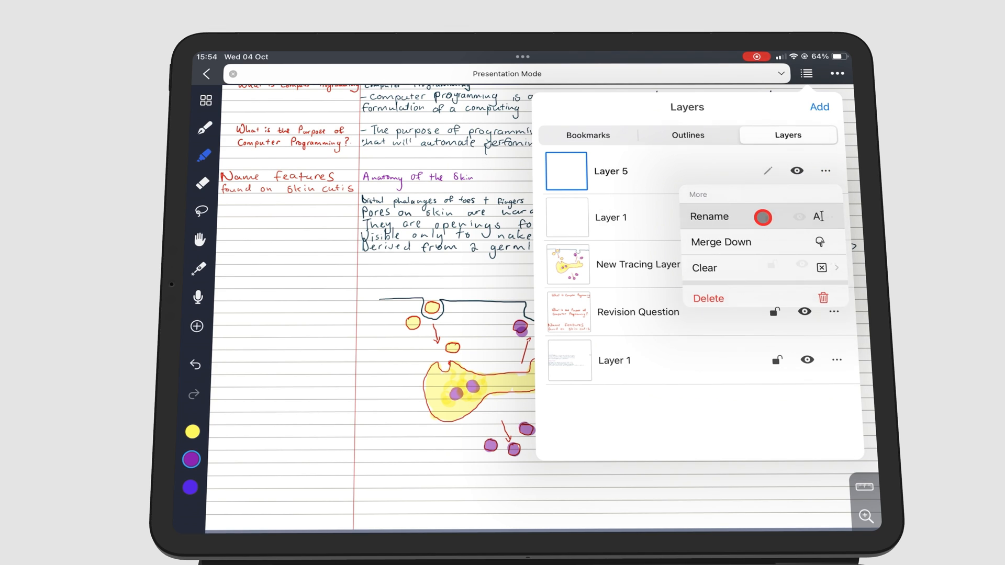
click(709, 216)
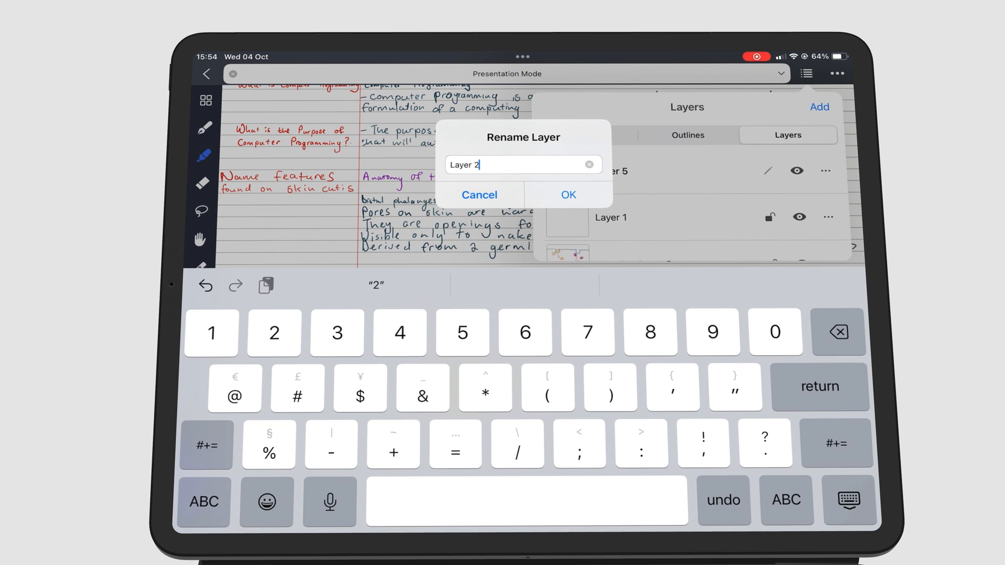
click(567, 194)
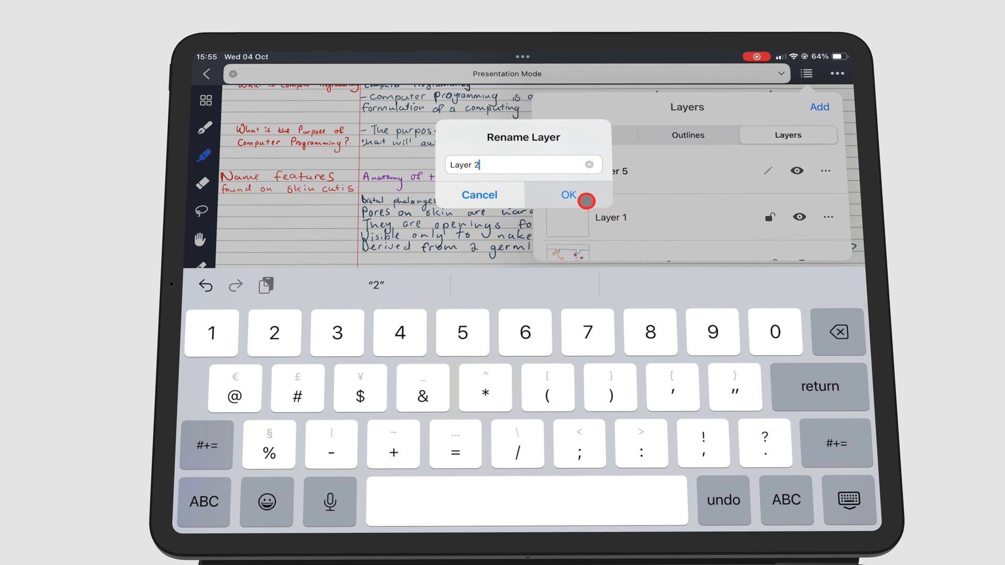
click(568, 195)
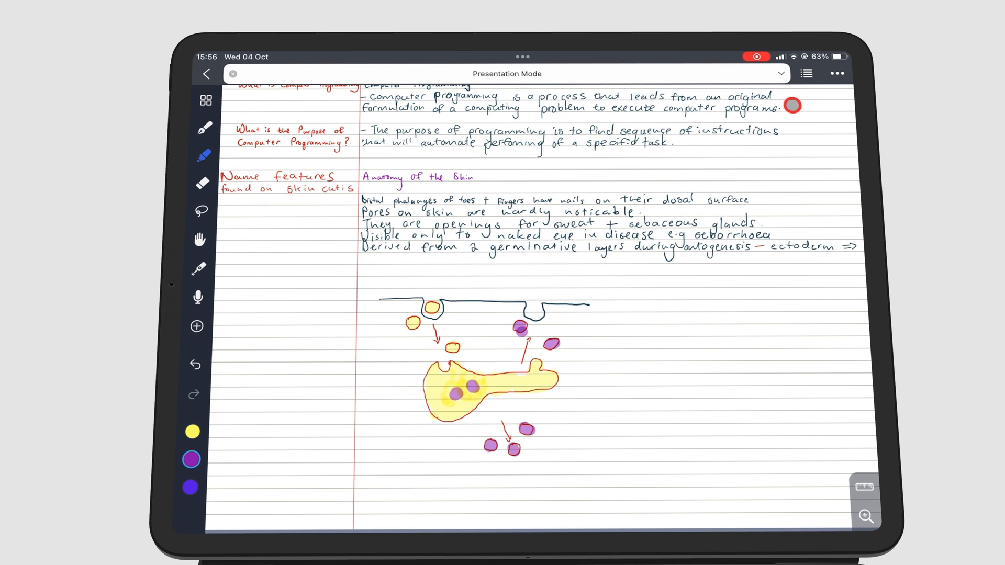
Step: Lock New Tracing Layer with its padlock in the Layers list
click(807, 73)
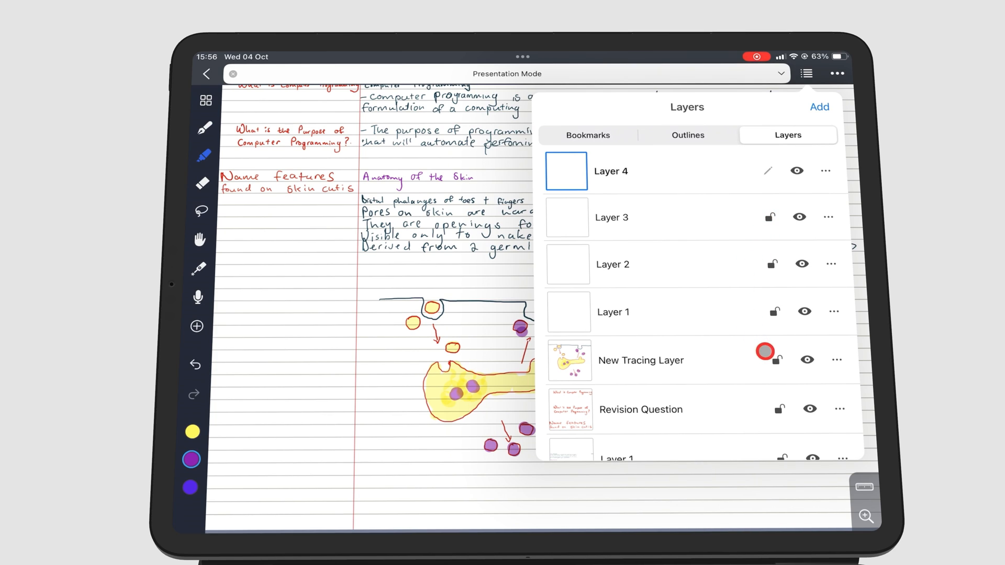
click(777, 359)
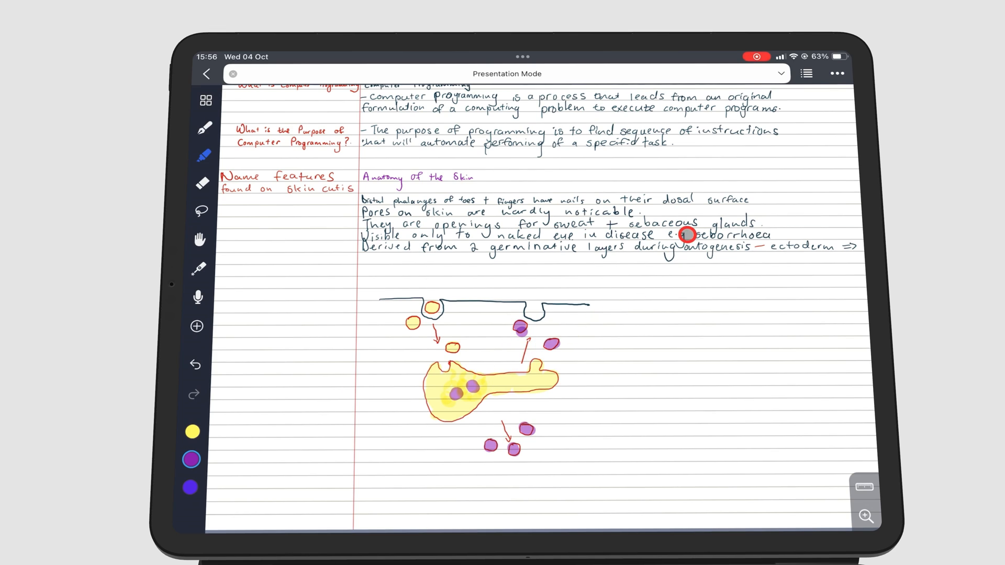
click(806, 73)
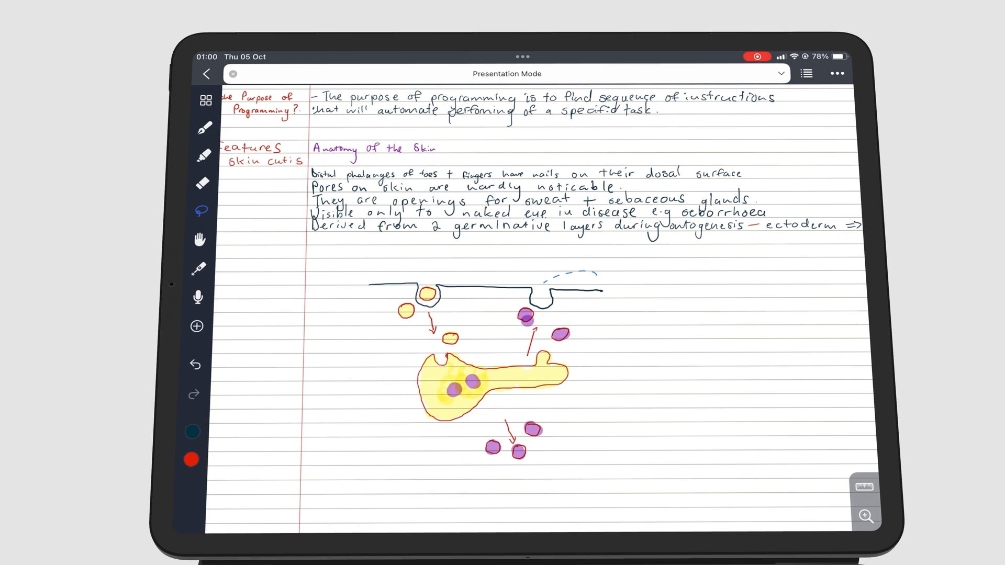
Step: Lasso the membrane's right-hand pocket and move those strokes to Layer 1
click(575, 291)
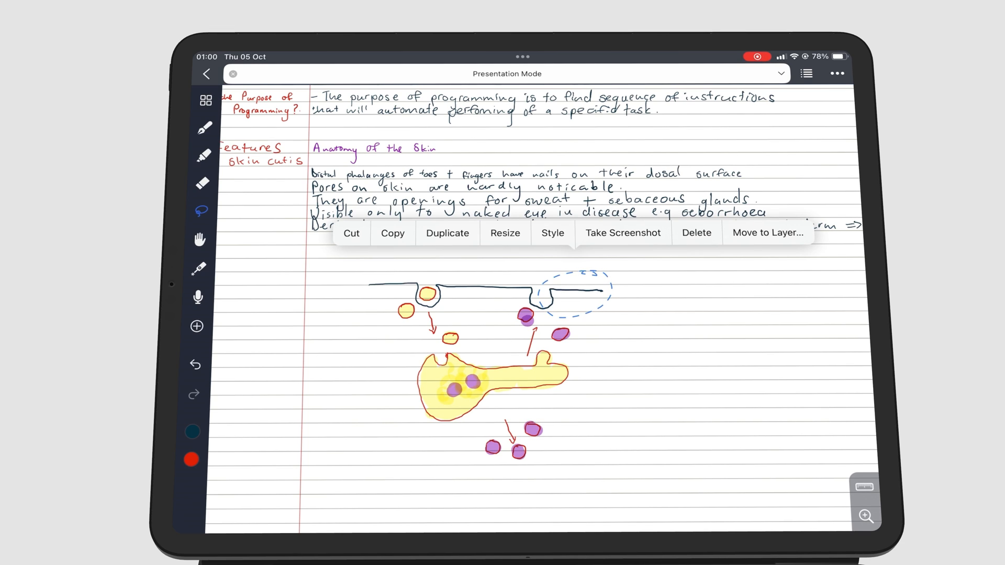
click(508, 351)
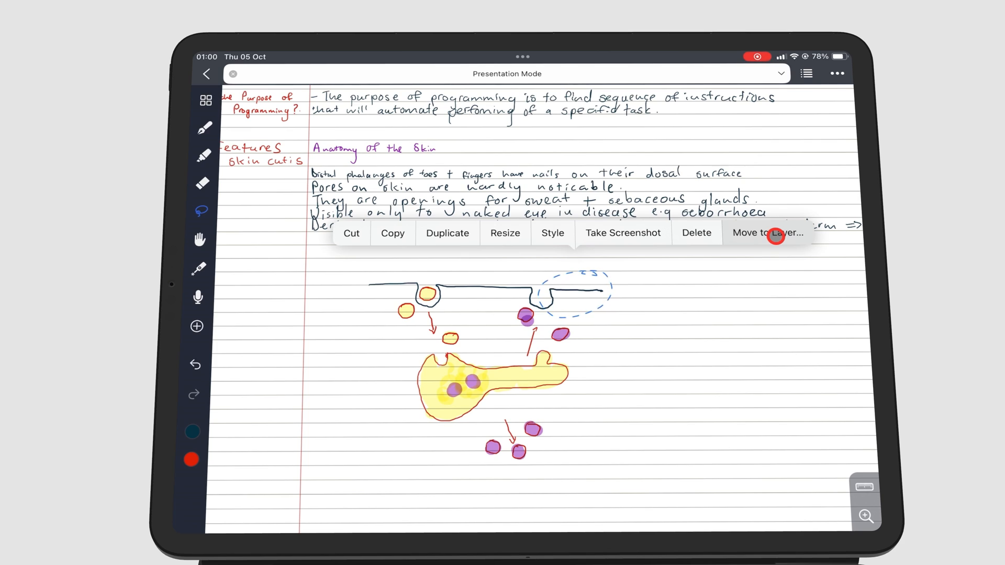
click(767, 233)
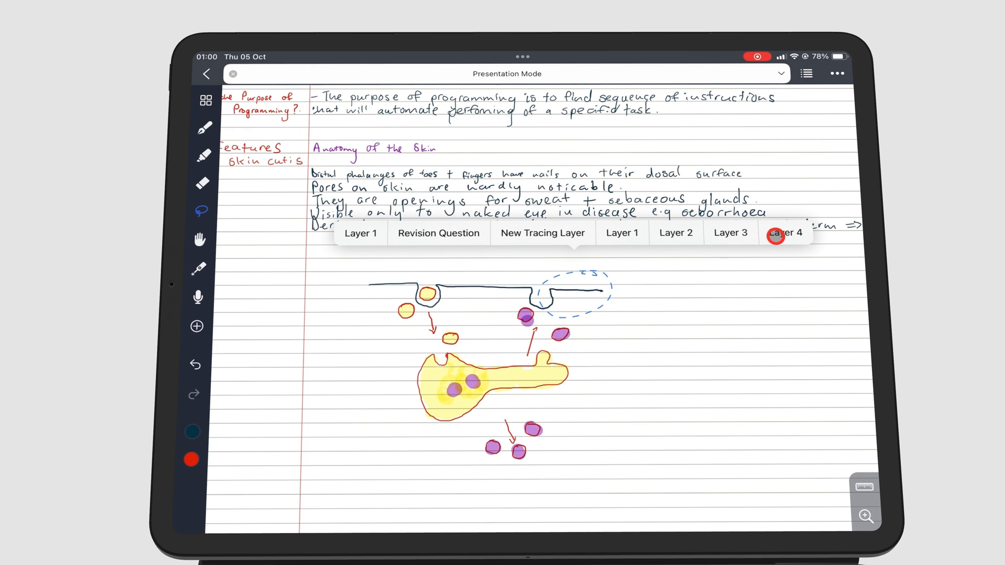
click(620, 232)
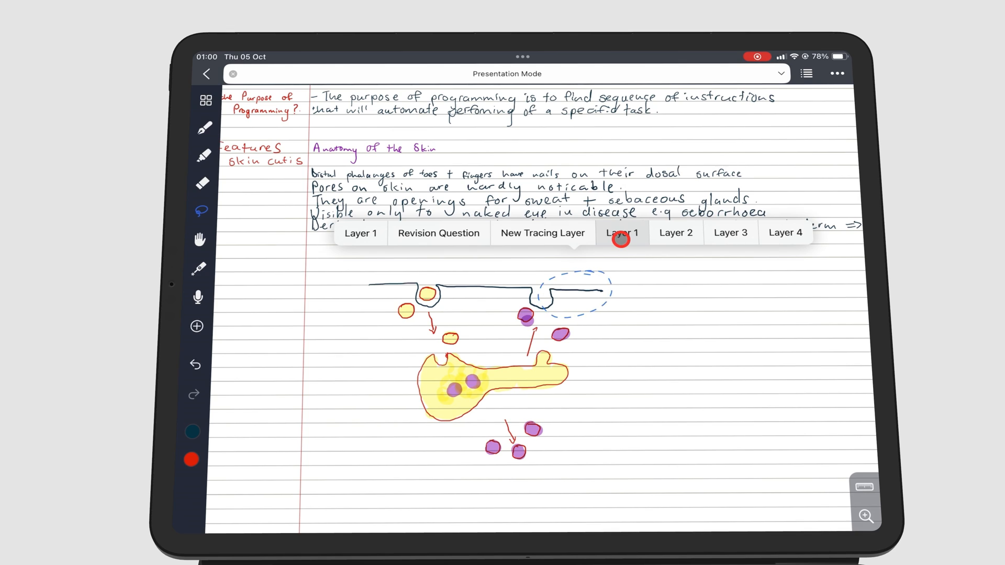
click(620, 232)
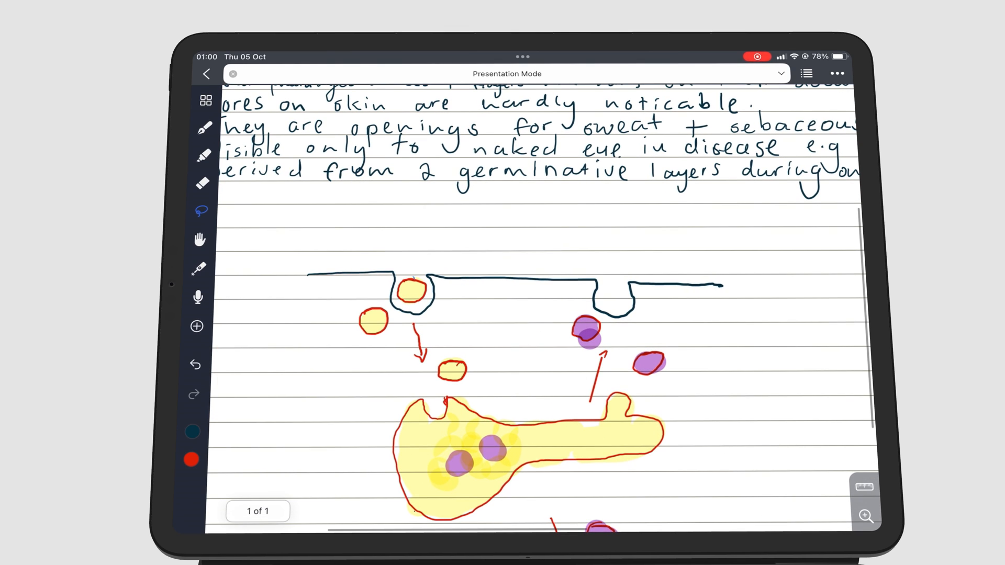
Step: Move the vesicle, then the arrow and circle, onto other layers
click(407, 292)
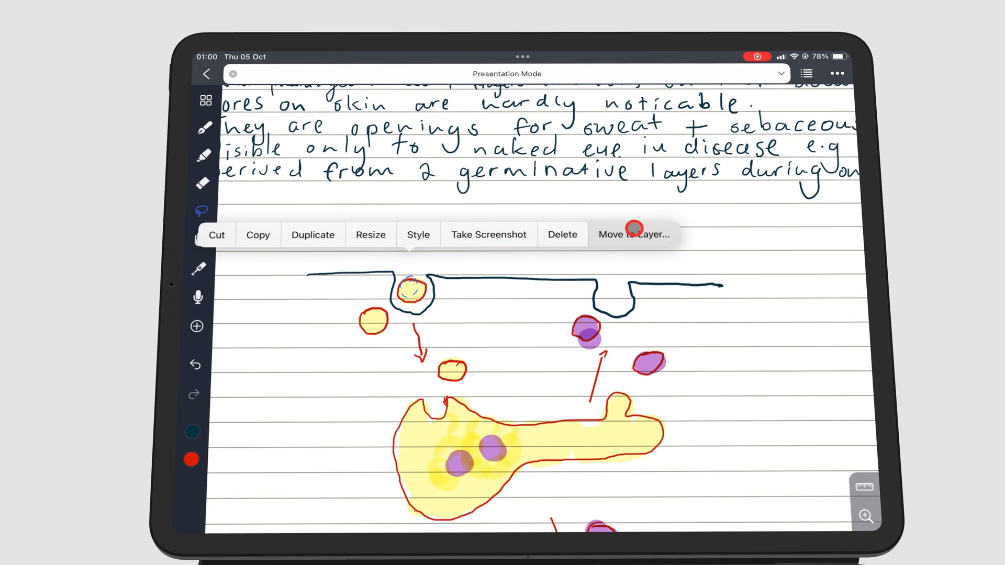
click(633, 233)
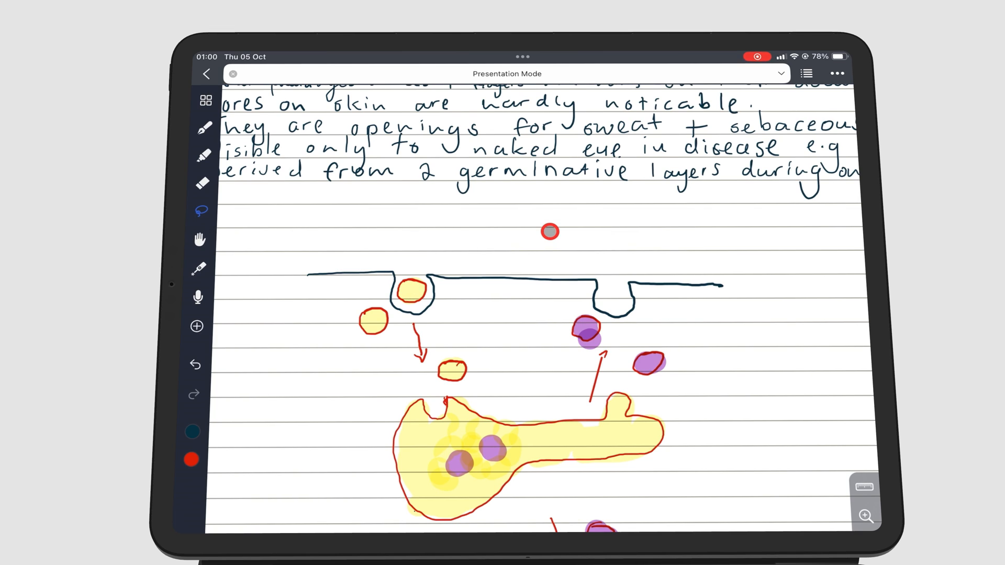
click(370, 320)
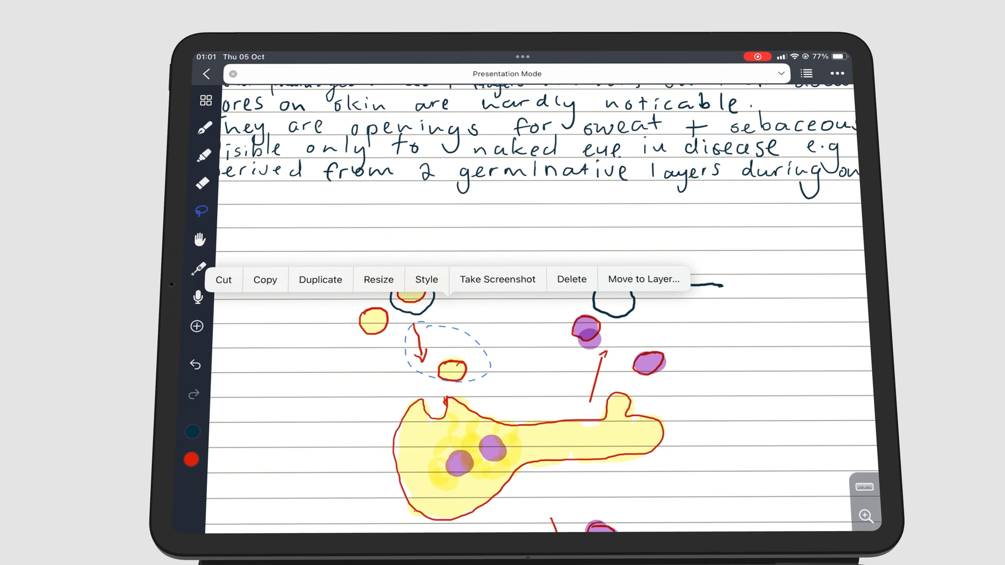
click(571, 279)
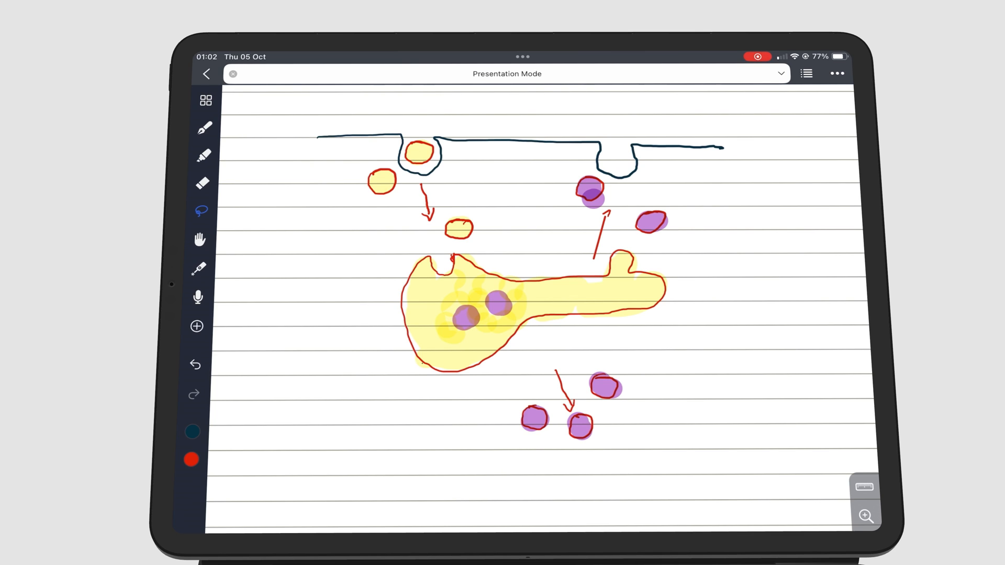
click(805, 73)
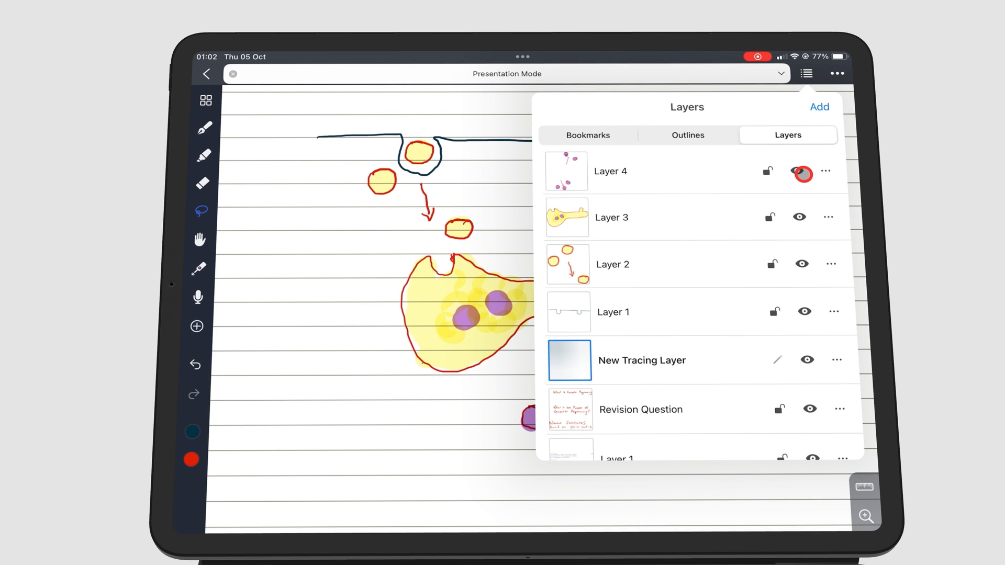
click(801, 170)
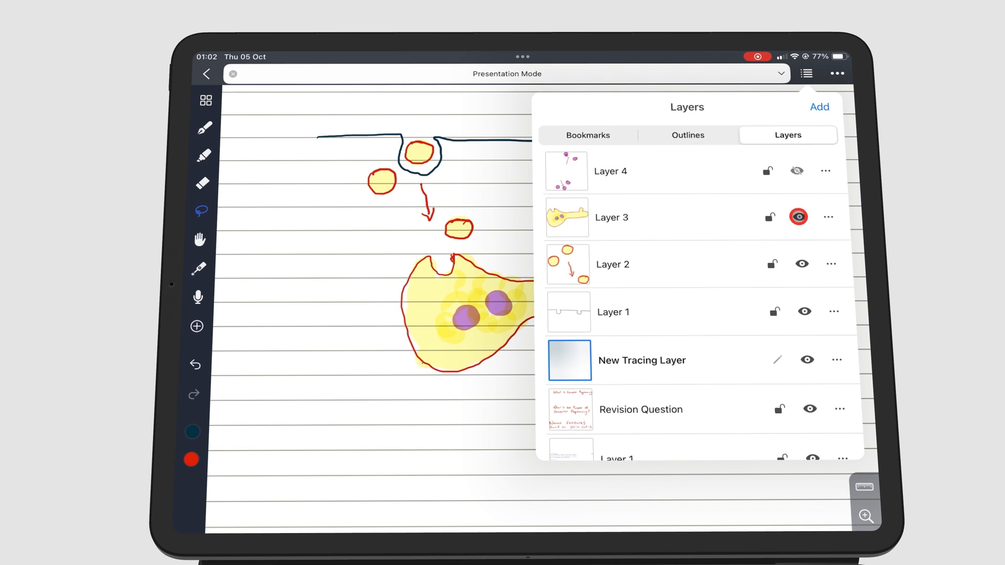
click(797, 217)
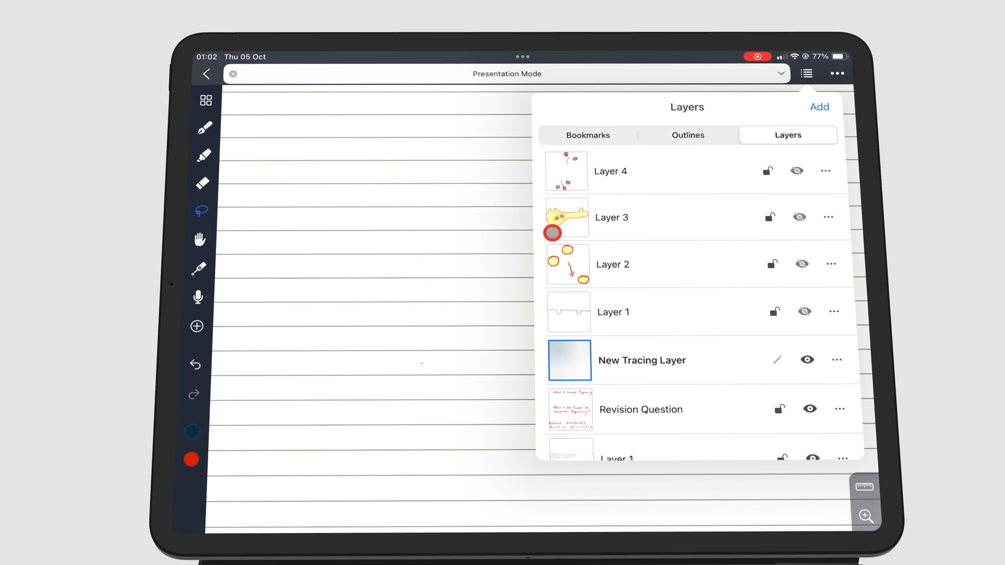
click(806, 73)
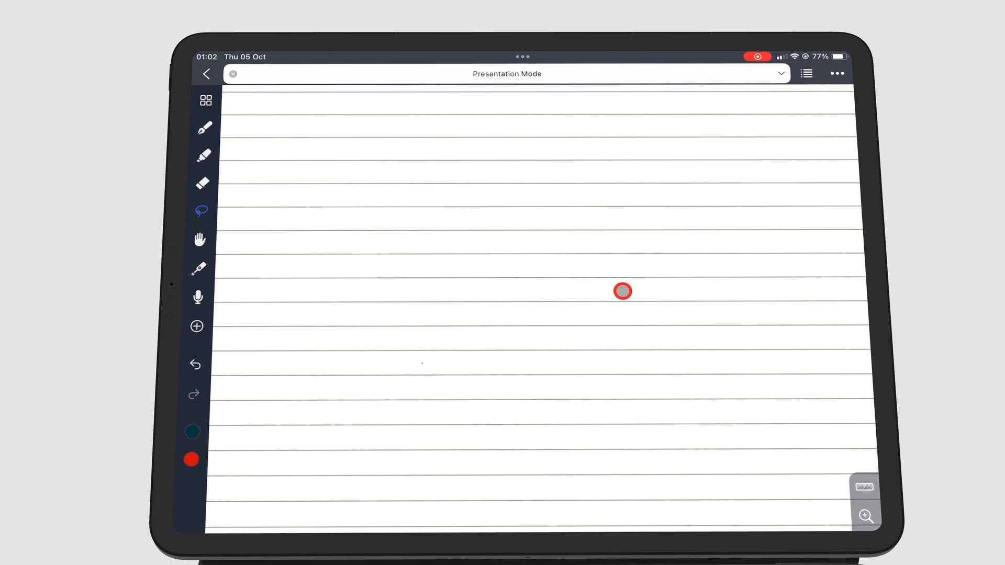
click(805, 73)
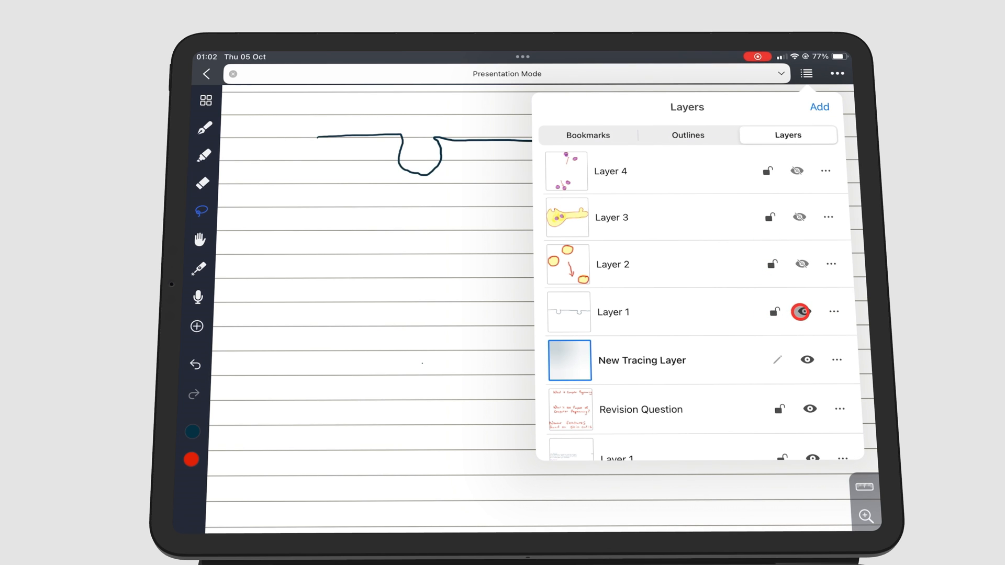
click(806, 73)
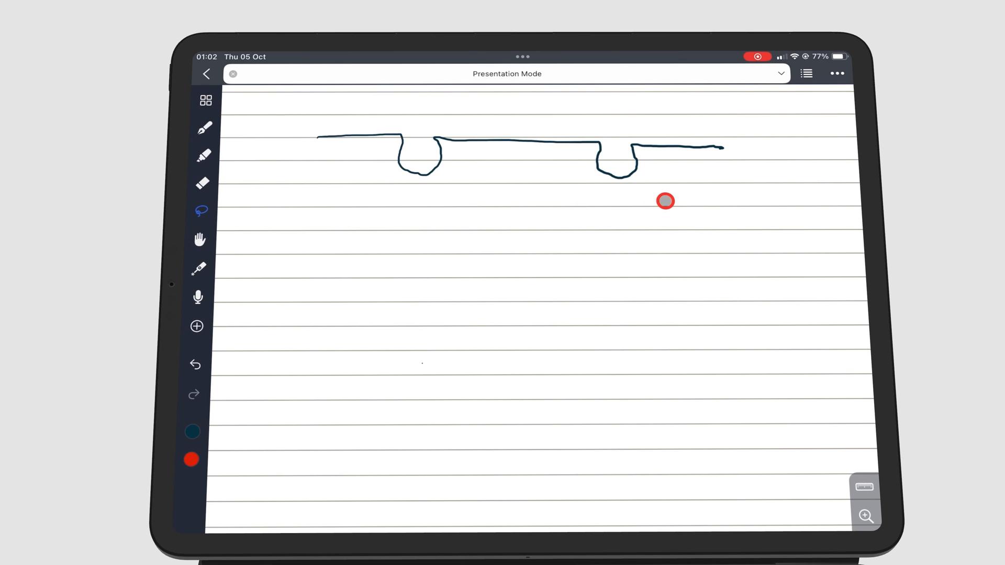
click(806, 73)
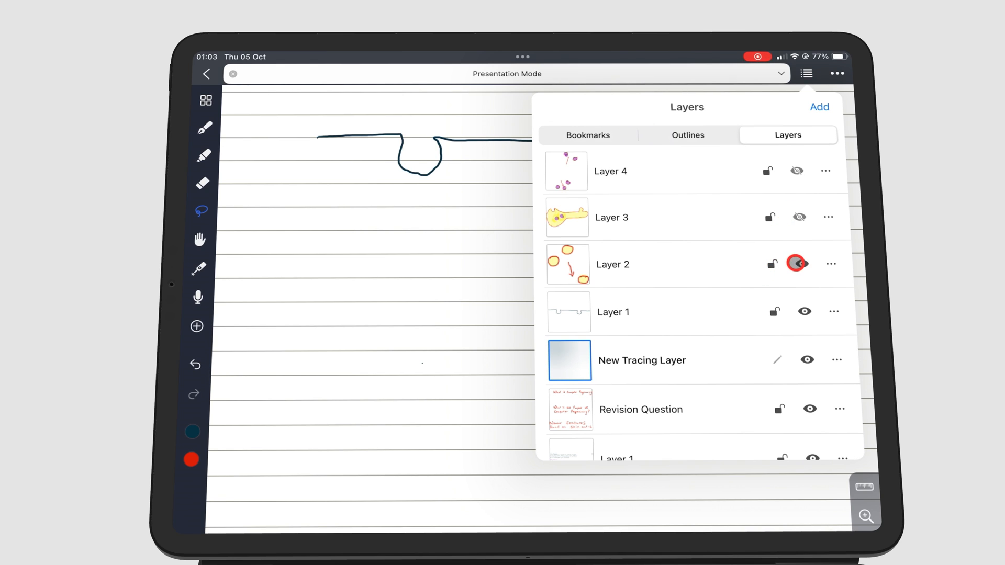
click(806, 73)
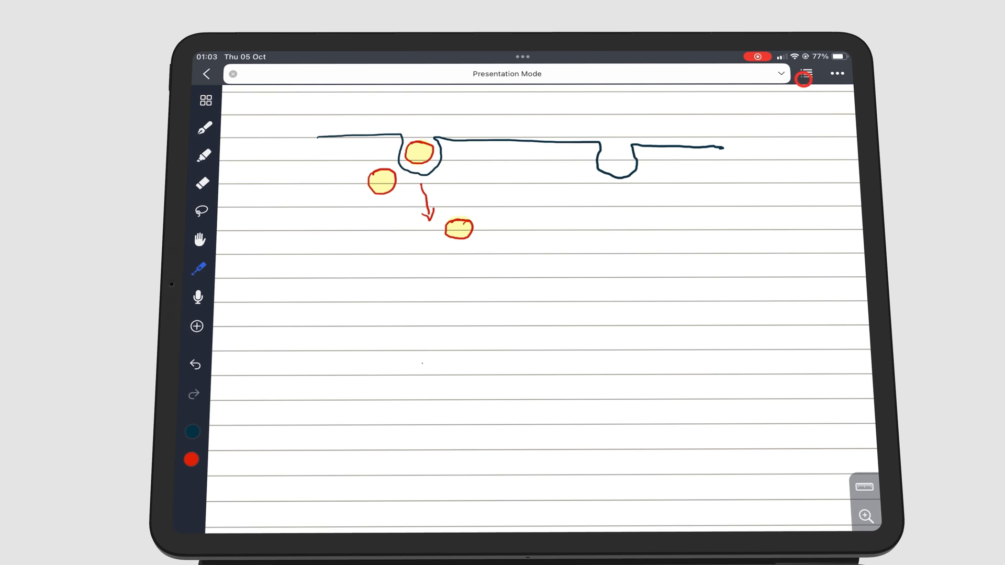
click(805, 73)
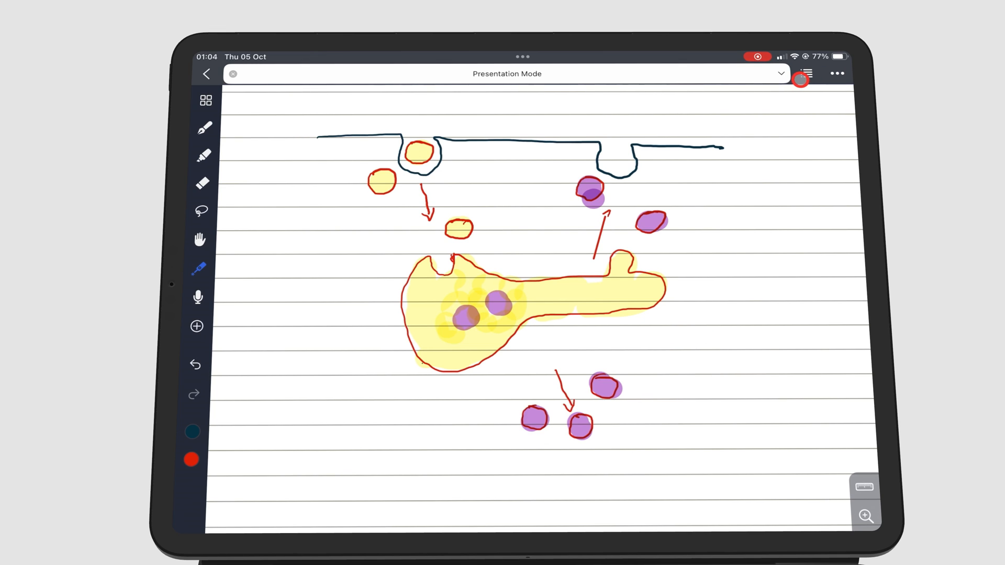
Step: Rename the membrane layer to 'Cell membrane'
click(807, 74)
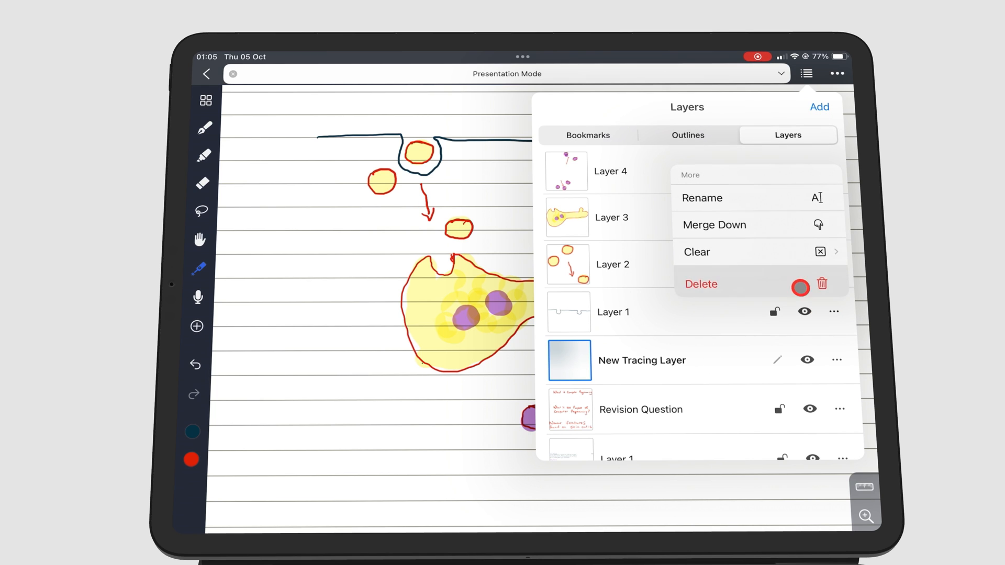
click(702, 197)
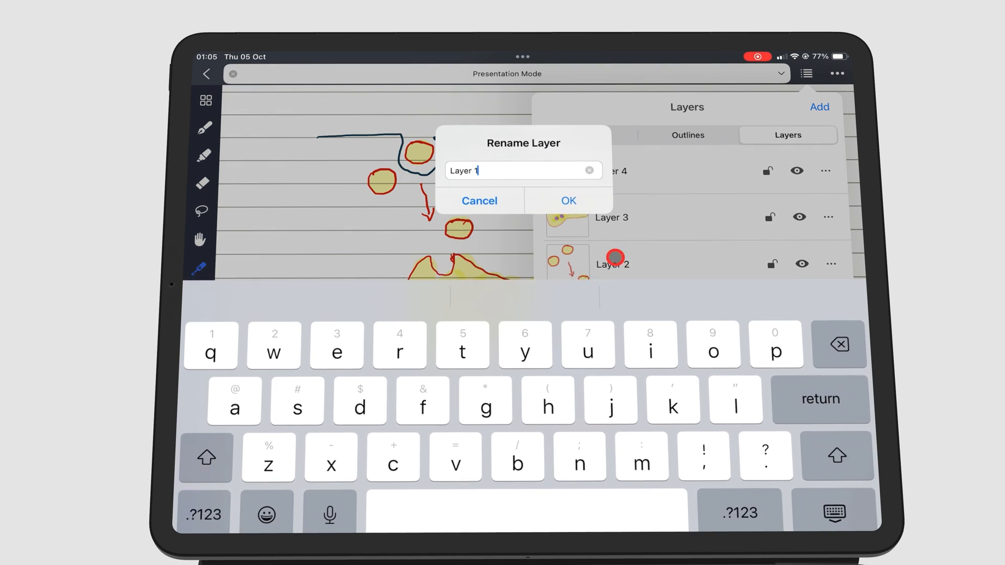
text(Cell memb)
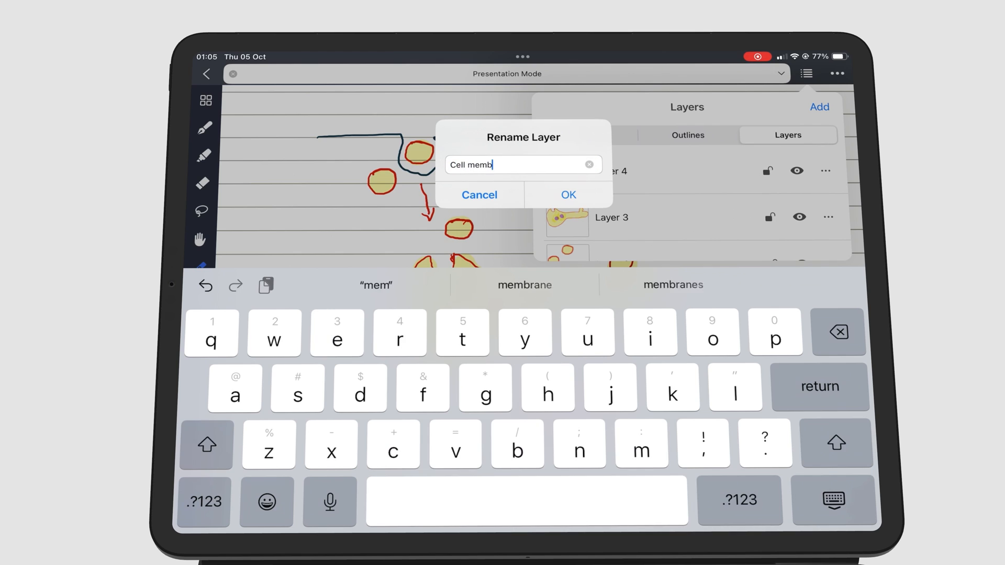
click(567, 194)
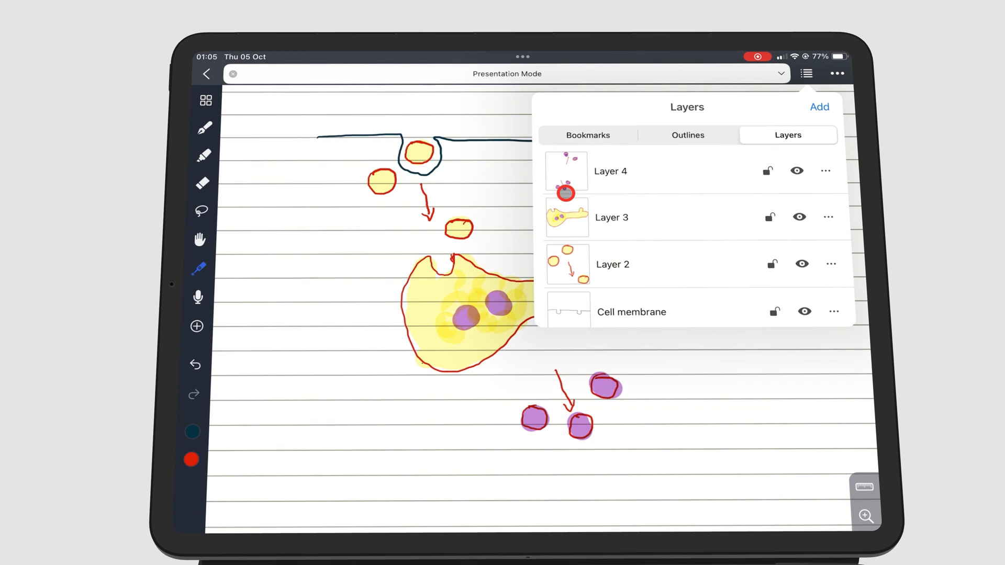
Step: Lock the Revision Question layer and the bottom Layer 1
click(818, 106)
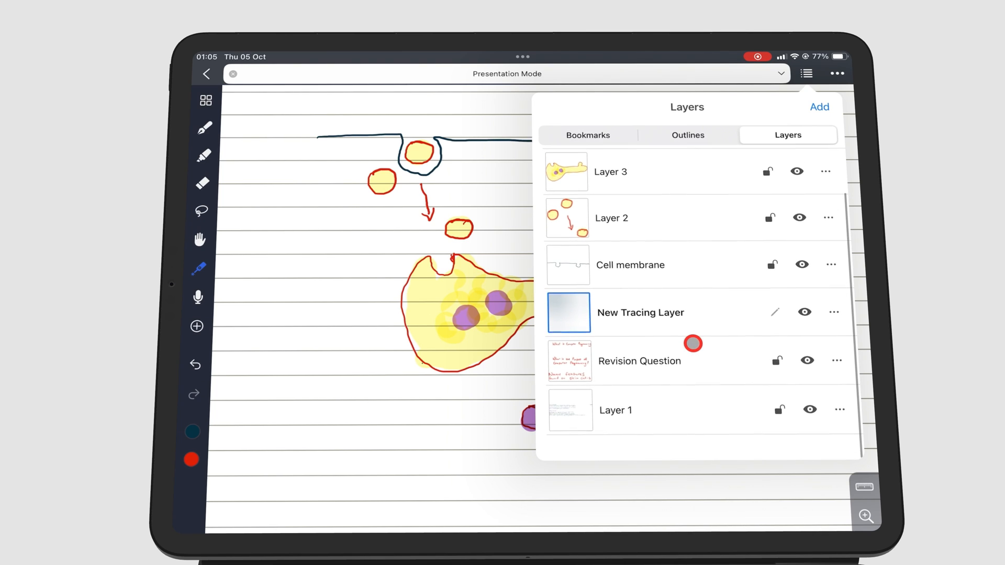
scroll(down, 3)
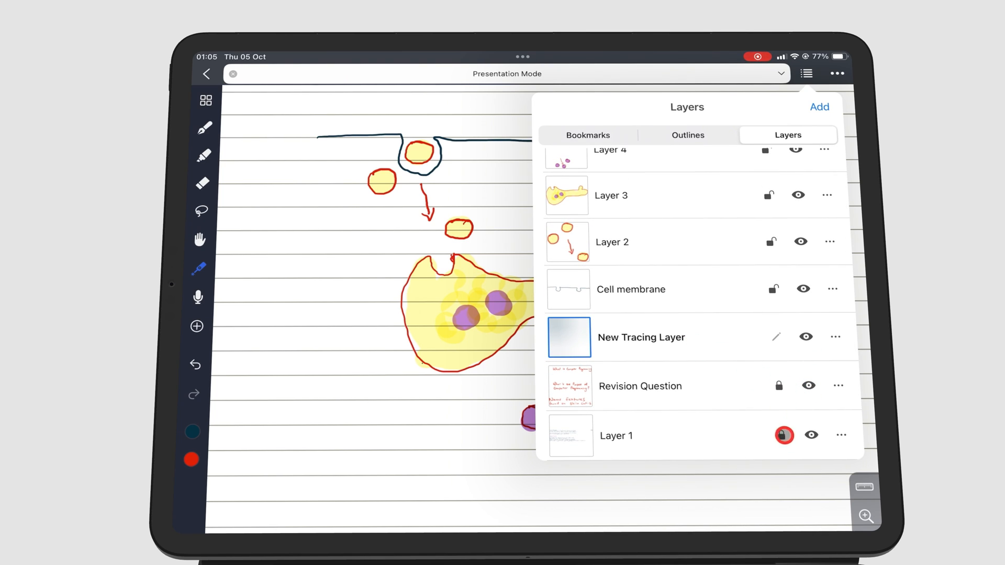
click(782, 435)
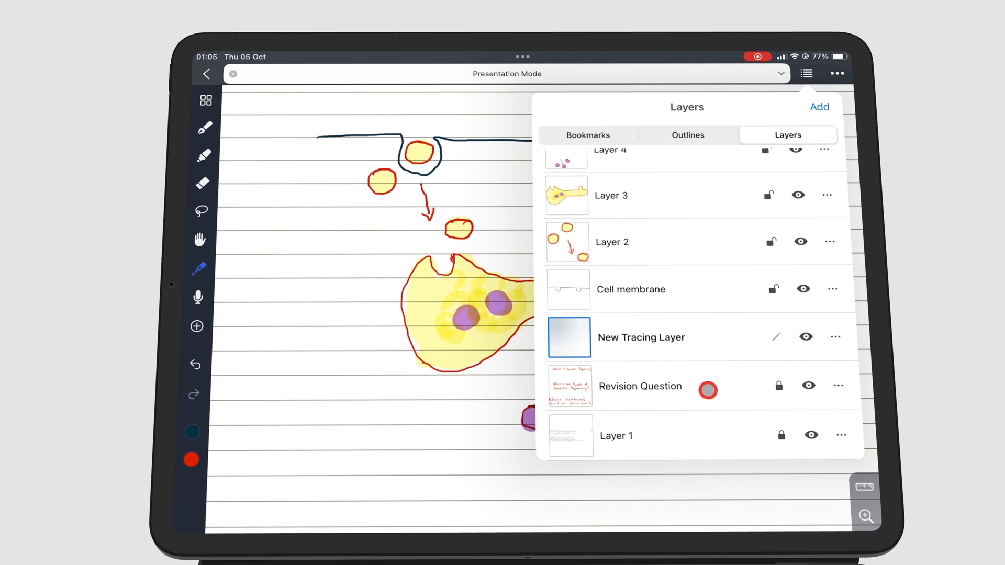
click(806, 74)
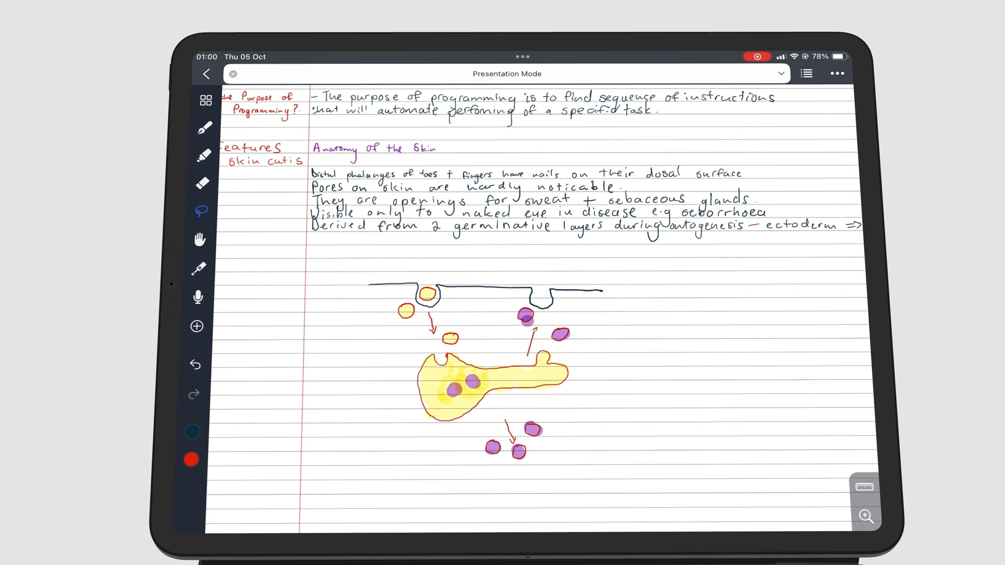
Step: Move the selected membrane section to another layer, then merge a diagram layer down via its options
click(573, 289)
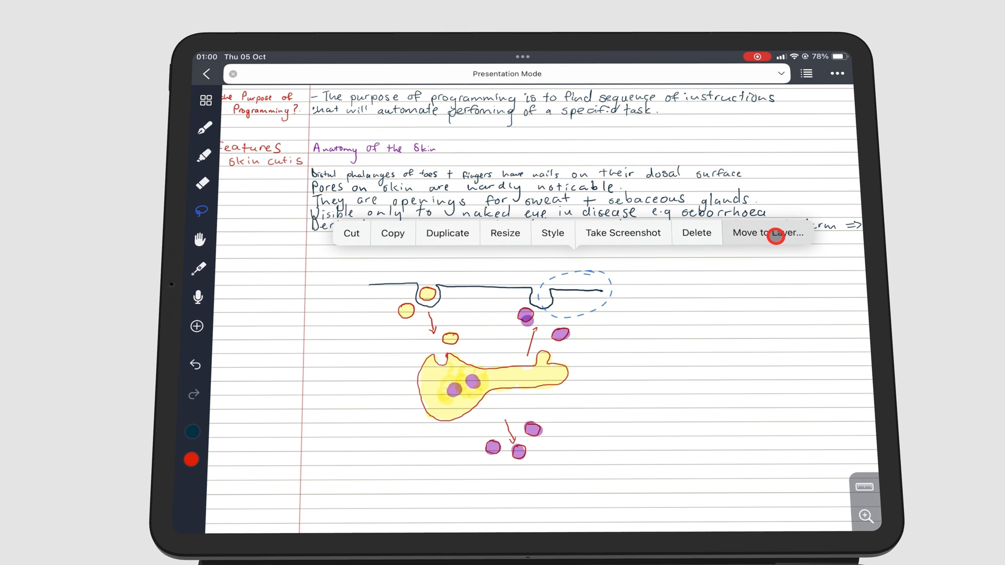
click(766, 232)
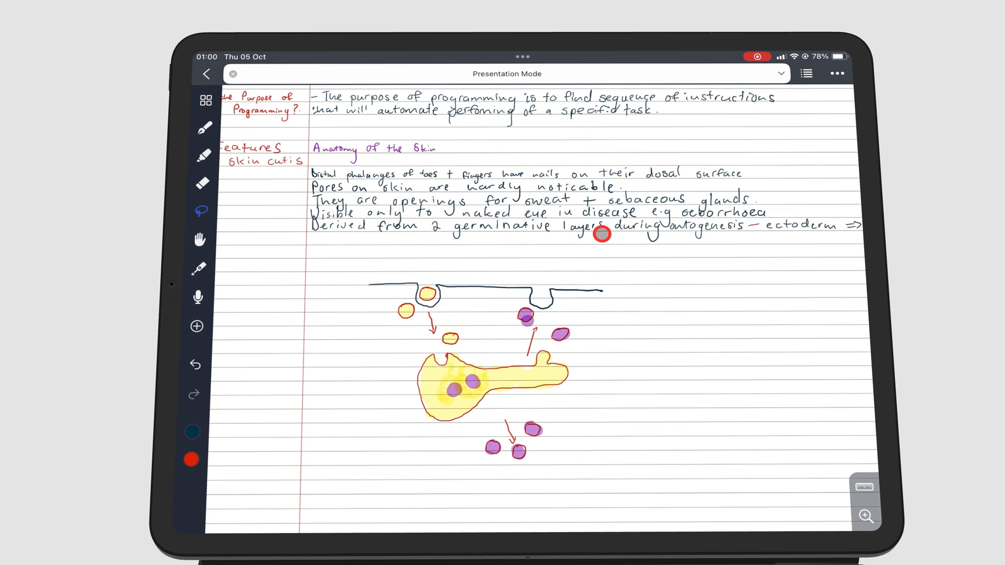
click(806, 73)
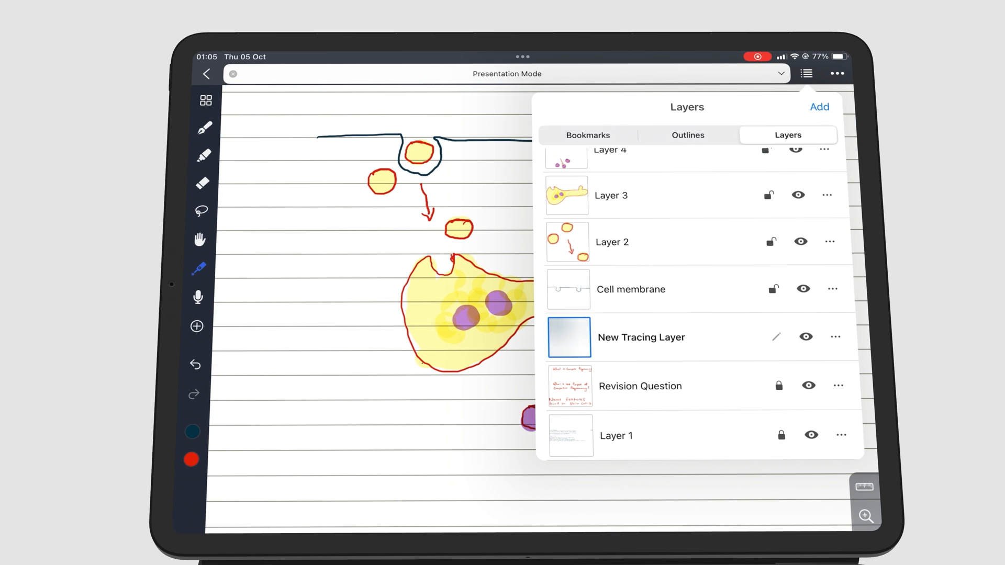
click(800, 242)
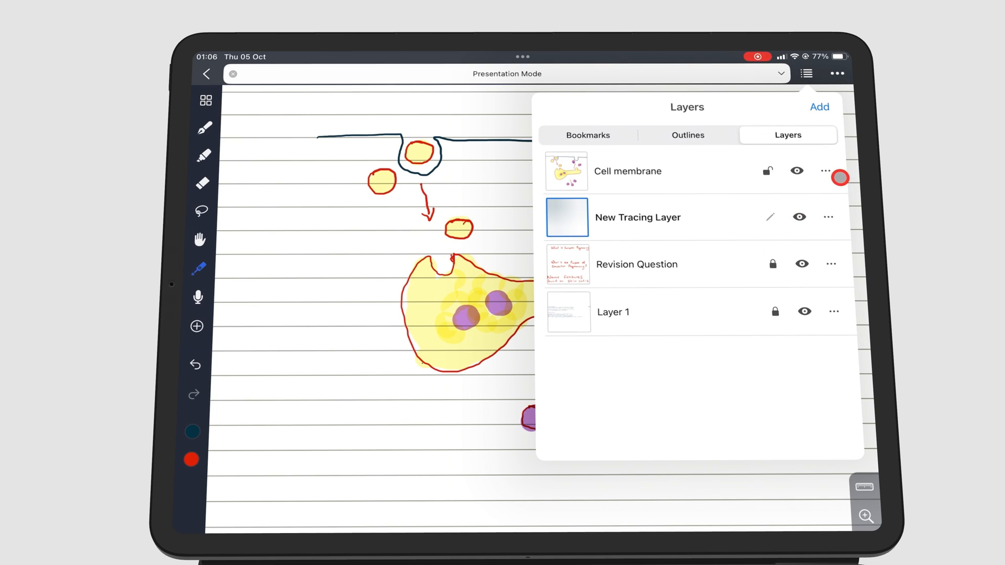
Step: Delete the empty New Tracing Layer and close the Layers panel to view the diagram
click(828, 217)
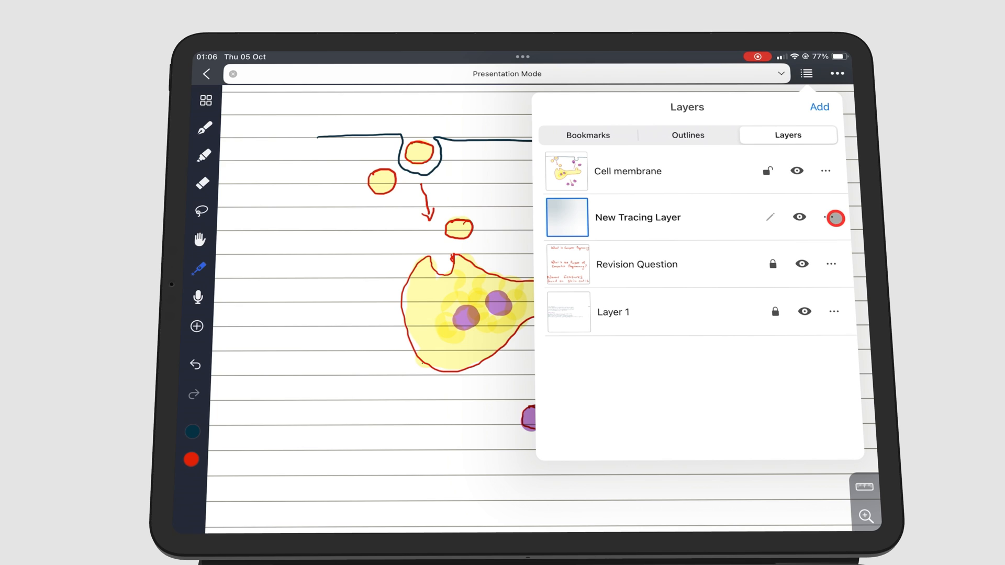
click(832, 217)
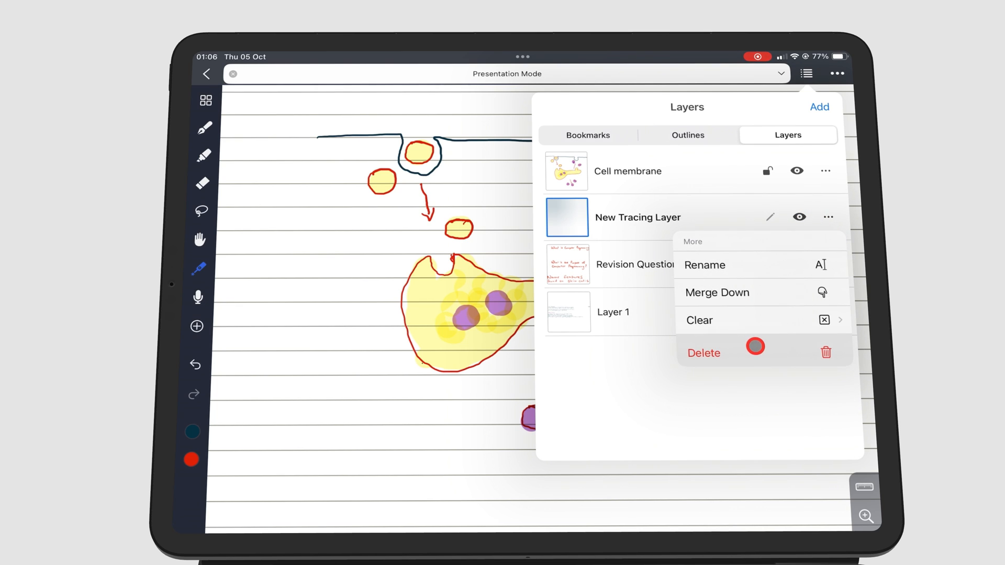
click(702, 352)
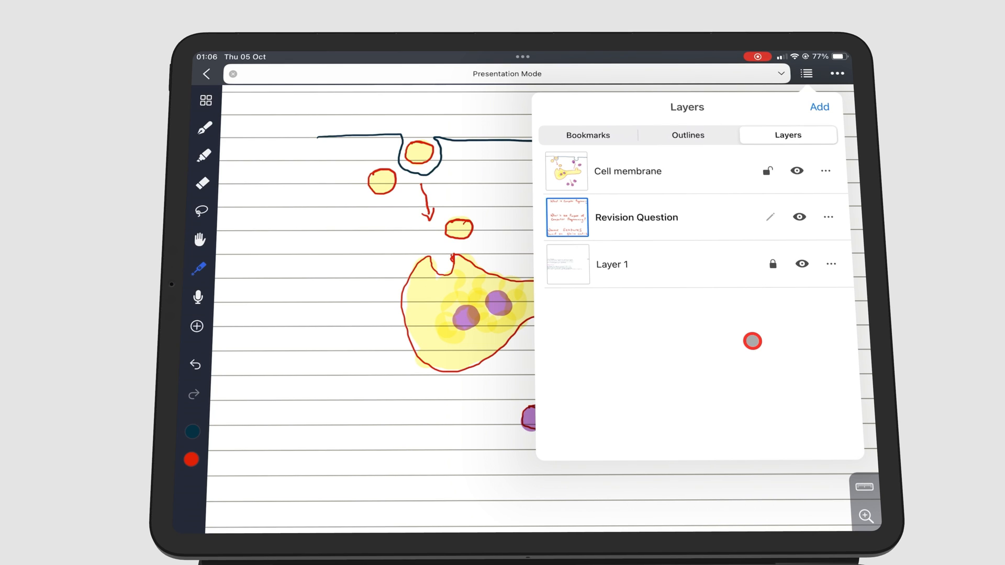
click(806, 73)
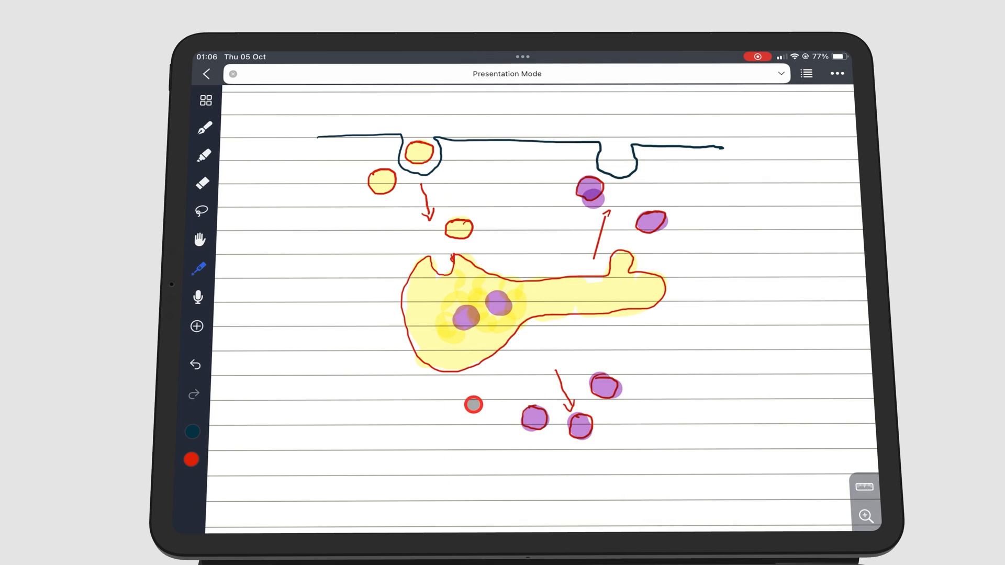